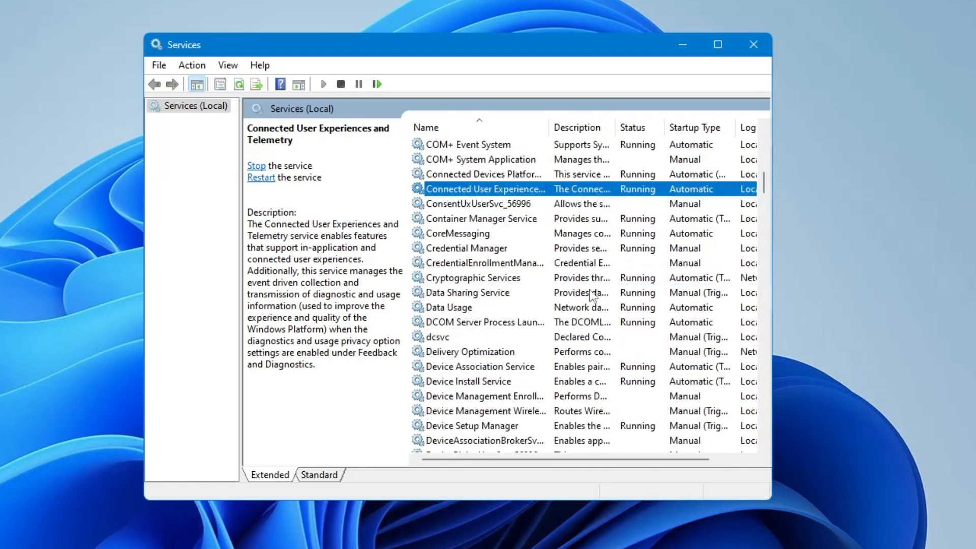
Step: Show the perks of the CrownGeek King Members ($24.99) membership tier
{"action": "scroll", "scroll_direction": "down", "scroll_amount": 3}
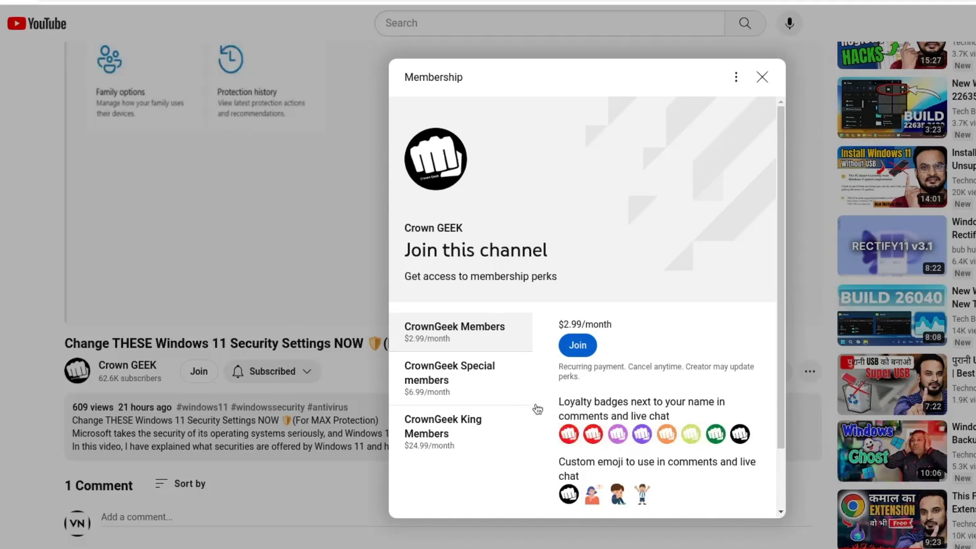
{"action": "left_click", "coordinate": [461, 432]}
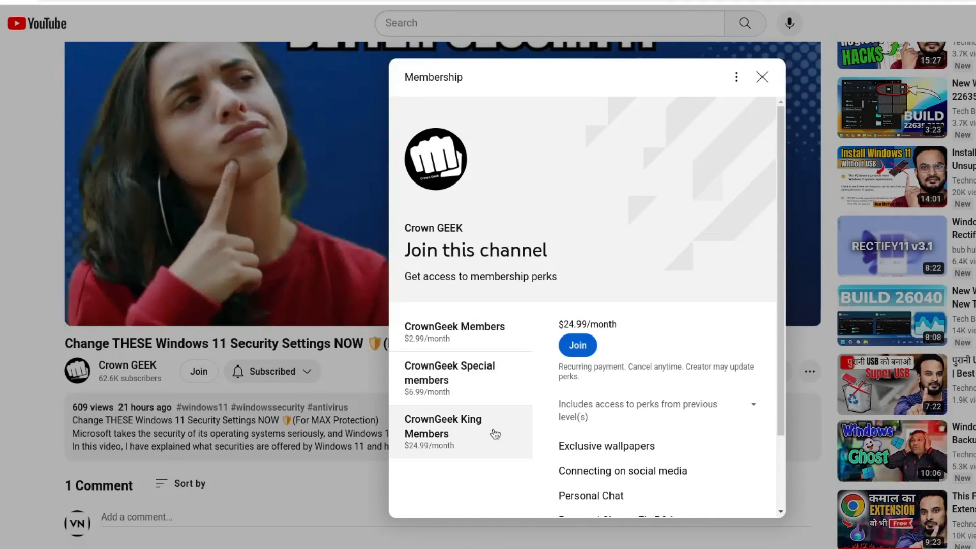
{"action": "scroll", "scroll_direction": "down", "scroll_amount": 3}
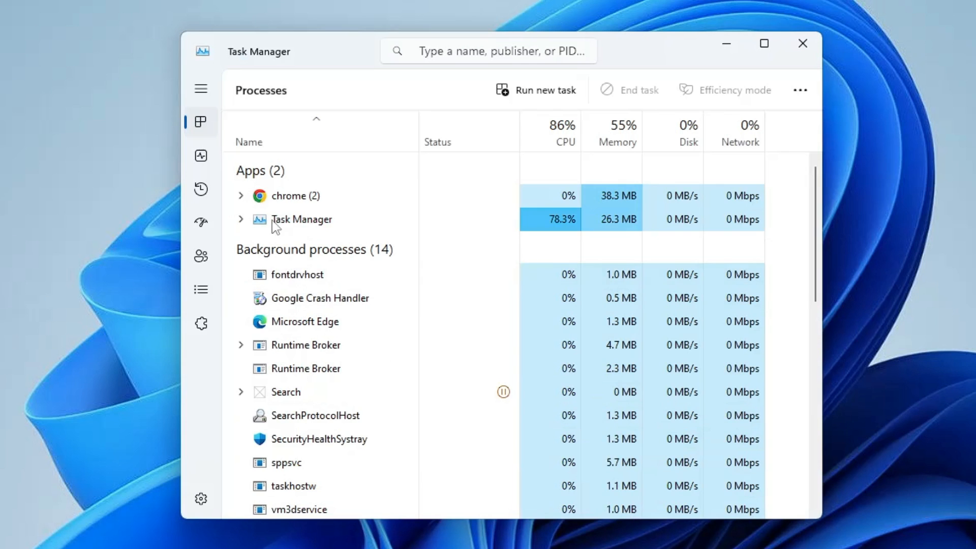
Step: Switch Task Manager to the Performance page showing the CPU graph
{"action": "left_click", "coordinate": [200, 155]}
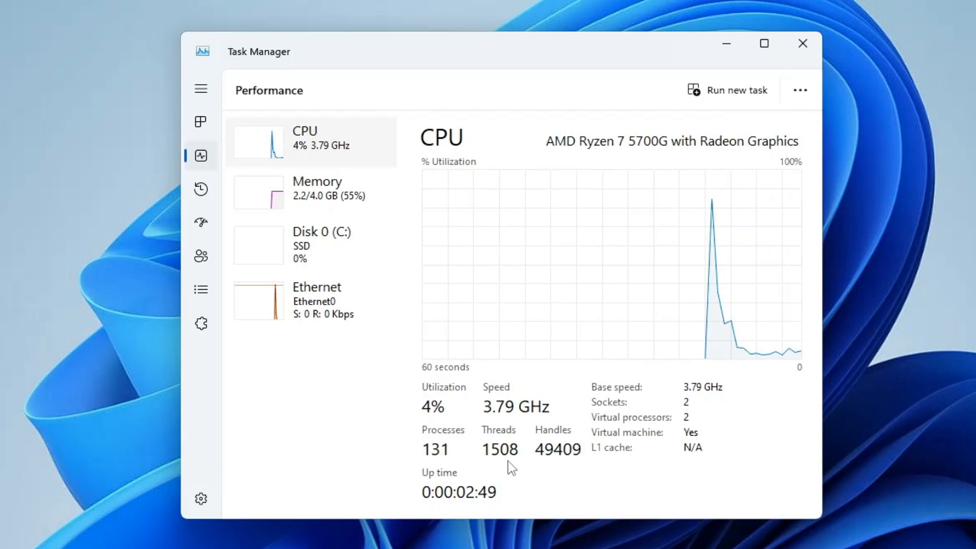
{"action": "mouse_move", "coordinate": [343, 212]}
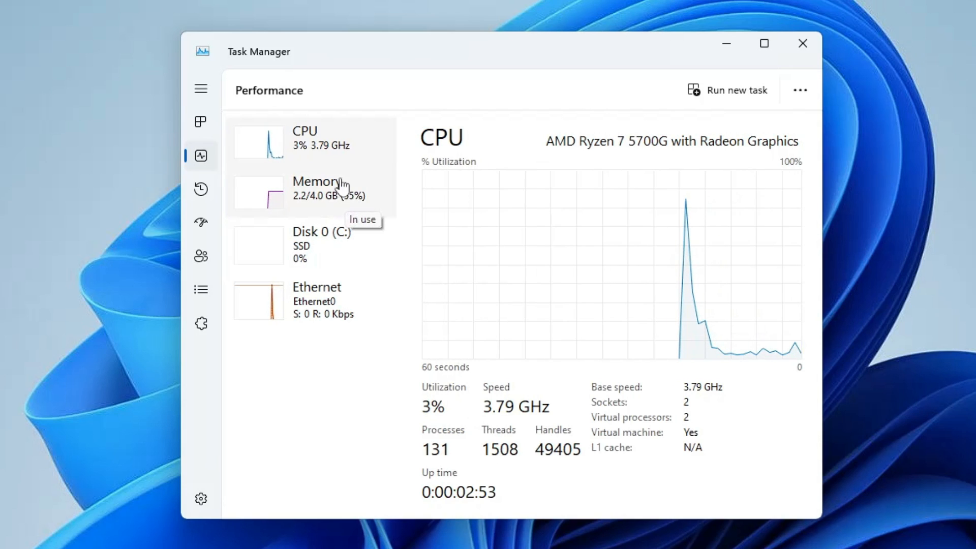
{"action": "mouse_move", "coordinate": [326, 154]}
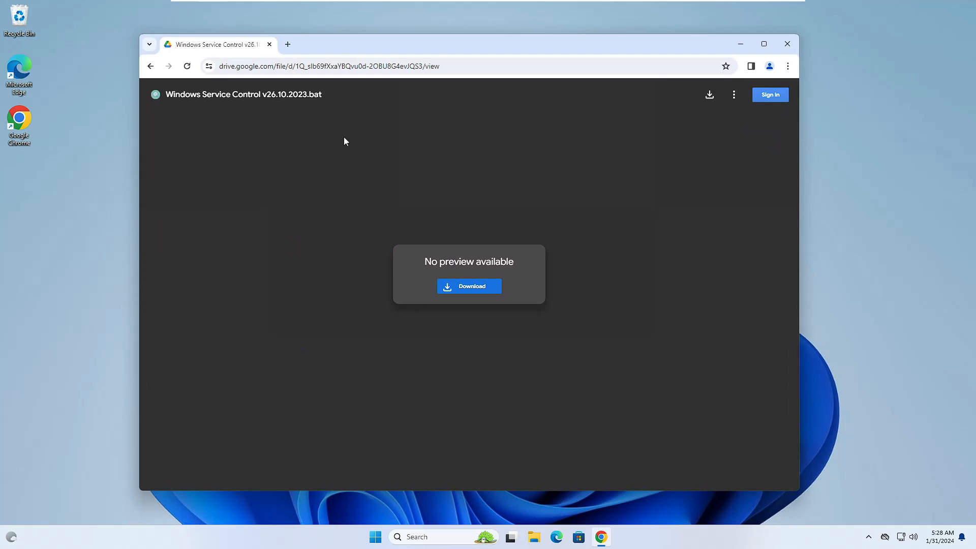
{"action": "mouse_move", "coordinate": [261, 109]}
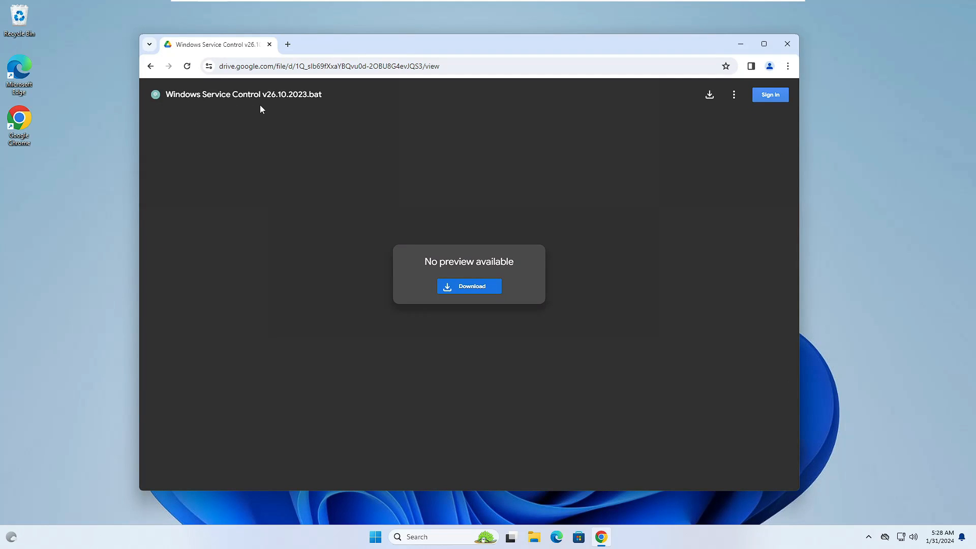
Step: Maximize the browser window showing the Drive page for the batch file
{"action": "left_click", "coordinate": [763, 43]}
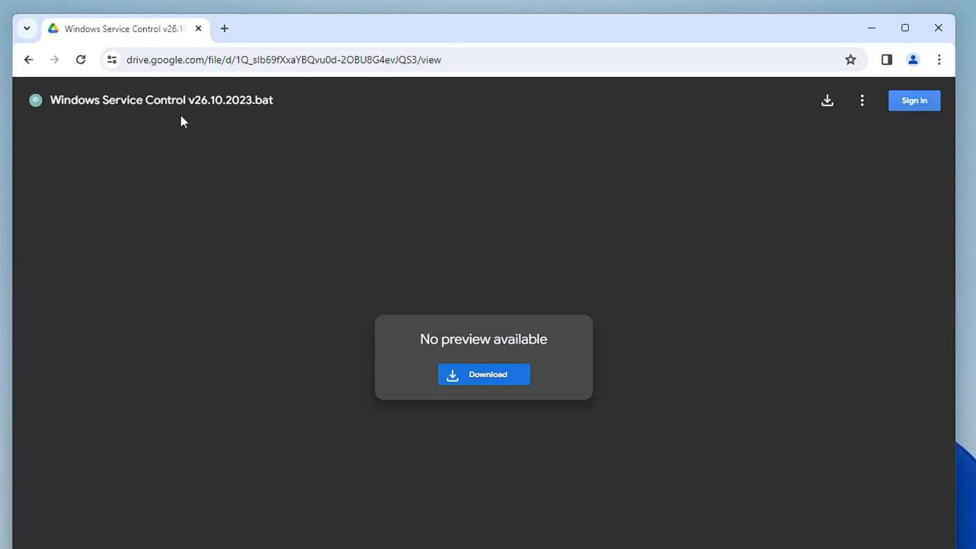
{"action": "mouse_move", "coordinate": [248, 181]}
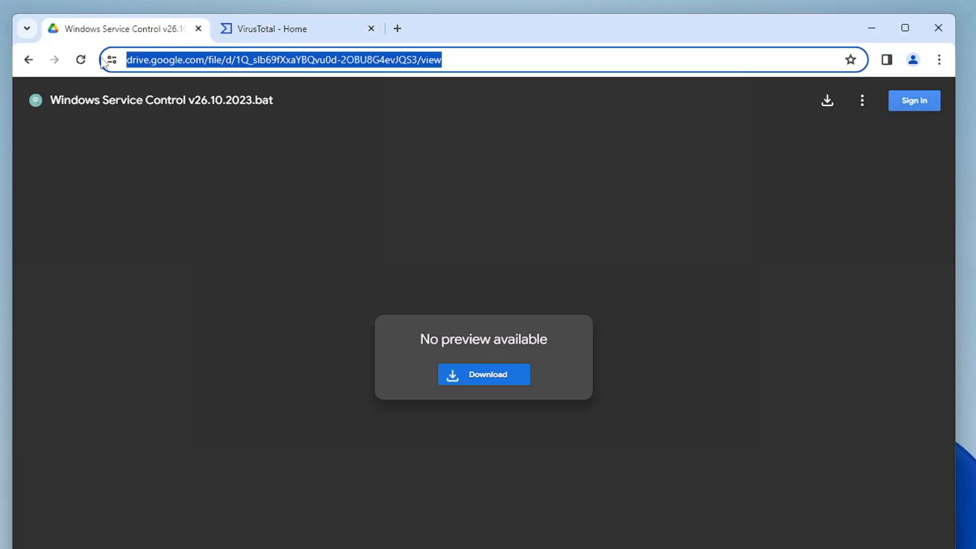
Step: Scan the Google Drive link as a URL in VirusTotal and review the 0/91 vendor results
{"action": "left_click", "coordinate": [280, 29]}
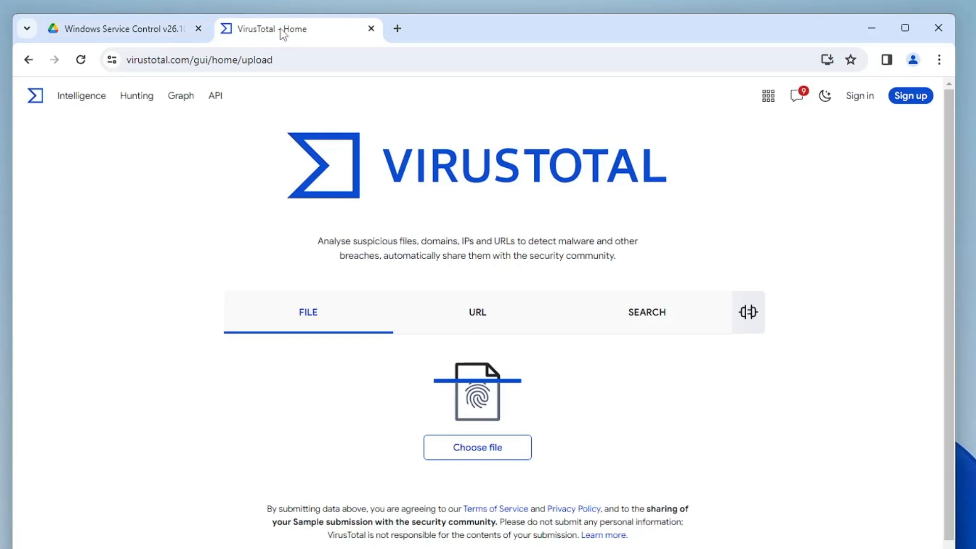
{"action": "left_click", "coordinate": [477, 313]}
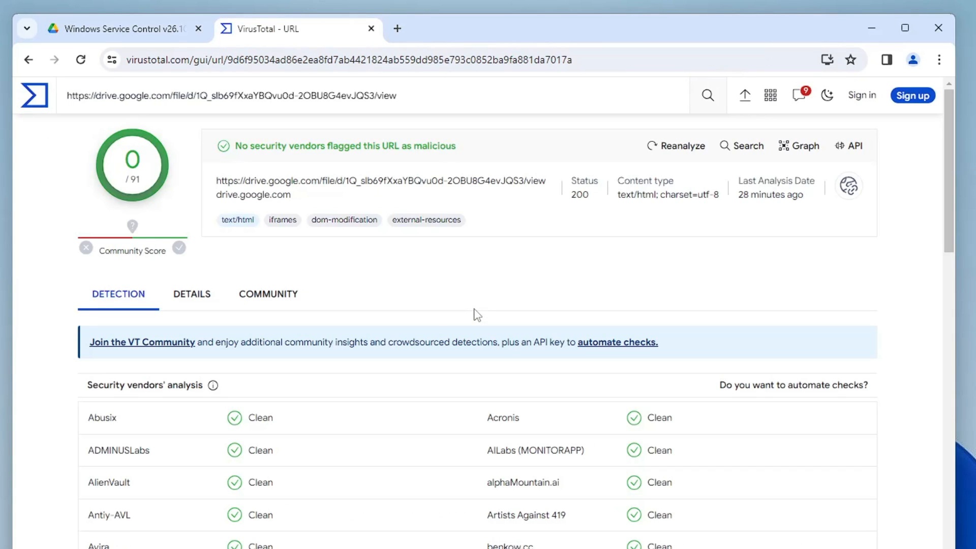
{"action": "mouse_move", "coordinate": [334, 160]}
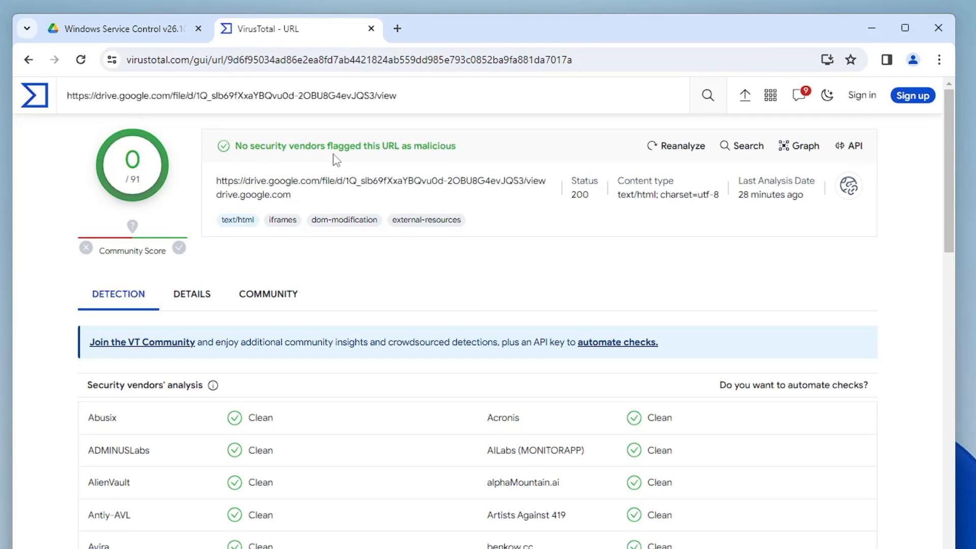
{"action": "mouse_move", "coordinate": [383, 394]}
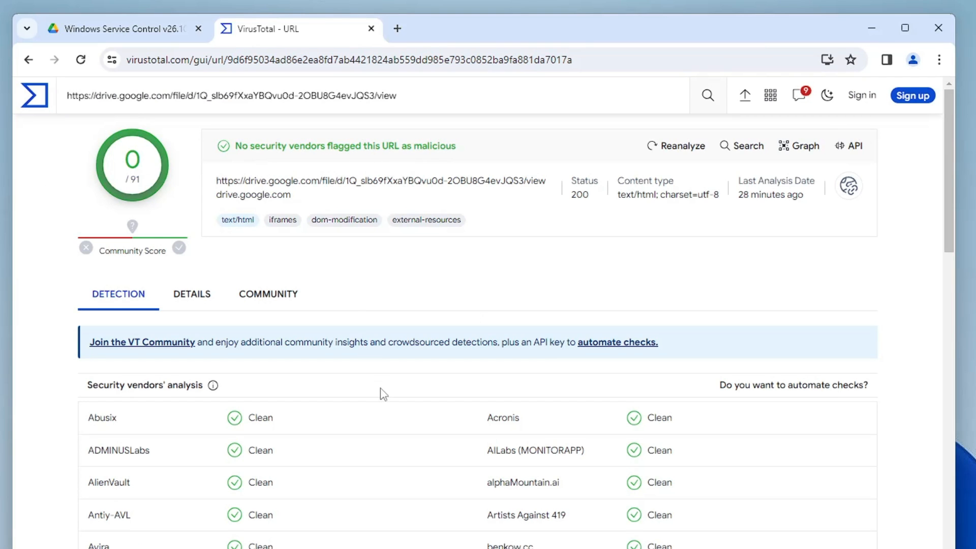
{"action": "scroll", "scroll_direction": "down", "scroll_amount": 3}
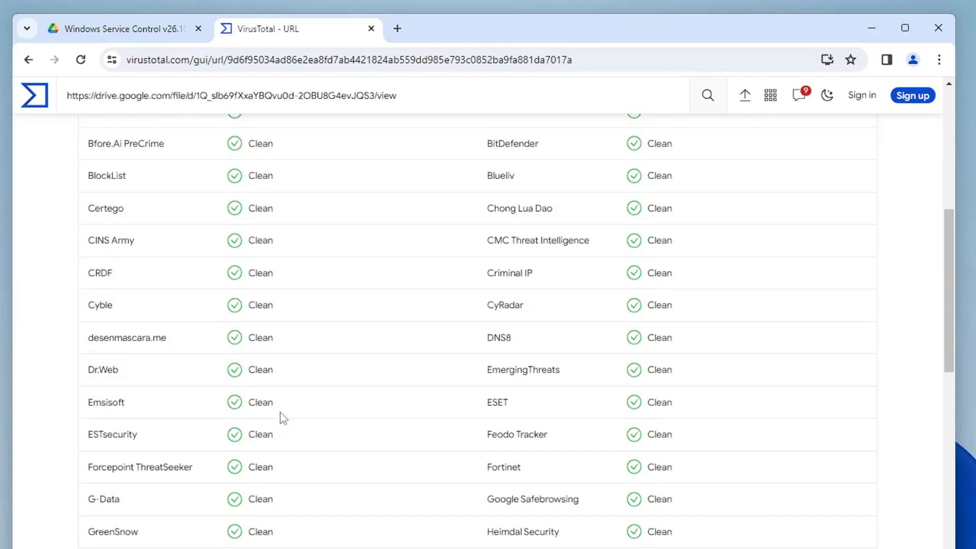
{"action": "mouse_move", "coordinate": [267, 387]}
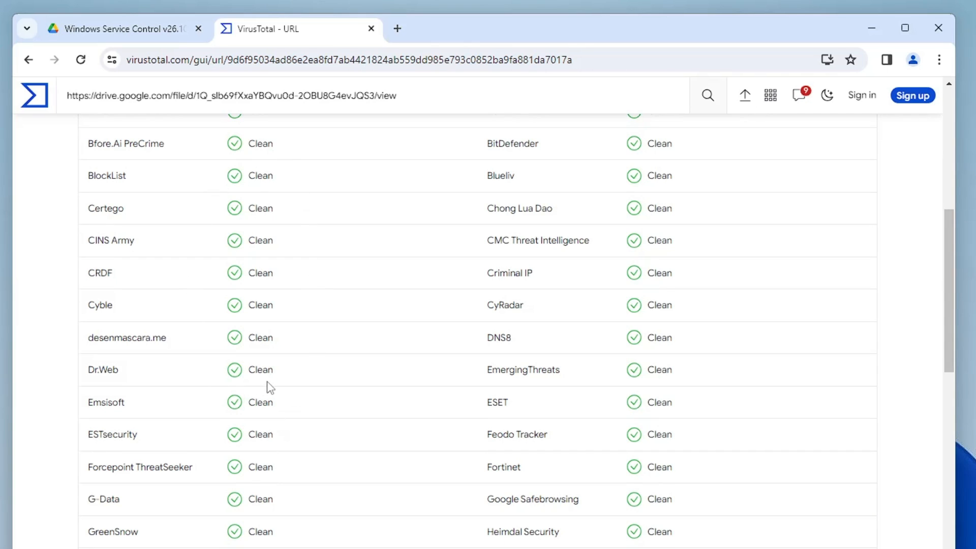
{"action": "mouse_move", "coordinate": [137, 29]}
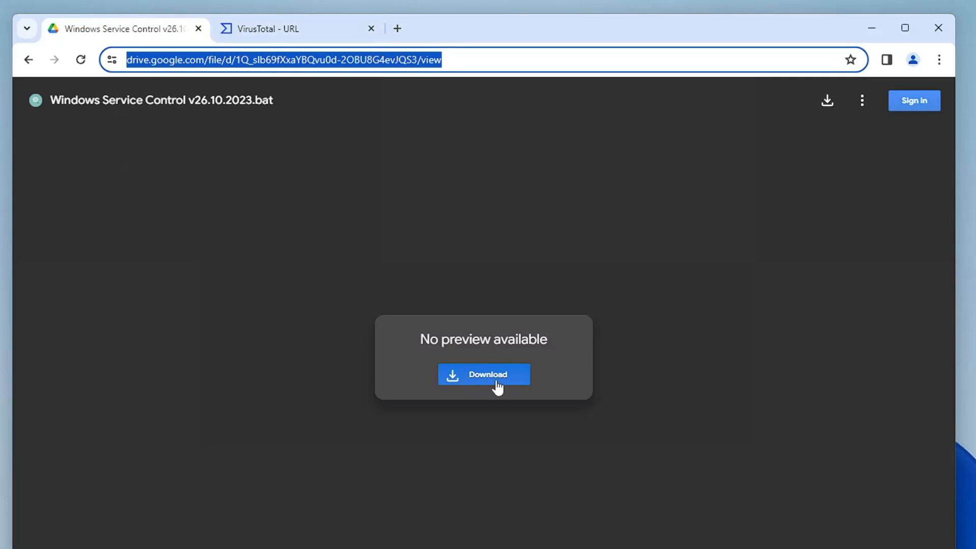
Step: Download Windows Service Control v26.10.2023.bat despite the can't-scan warning
{"action": "left_click", "coordinate": [483, 374]}
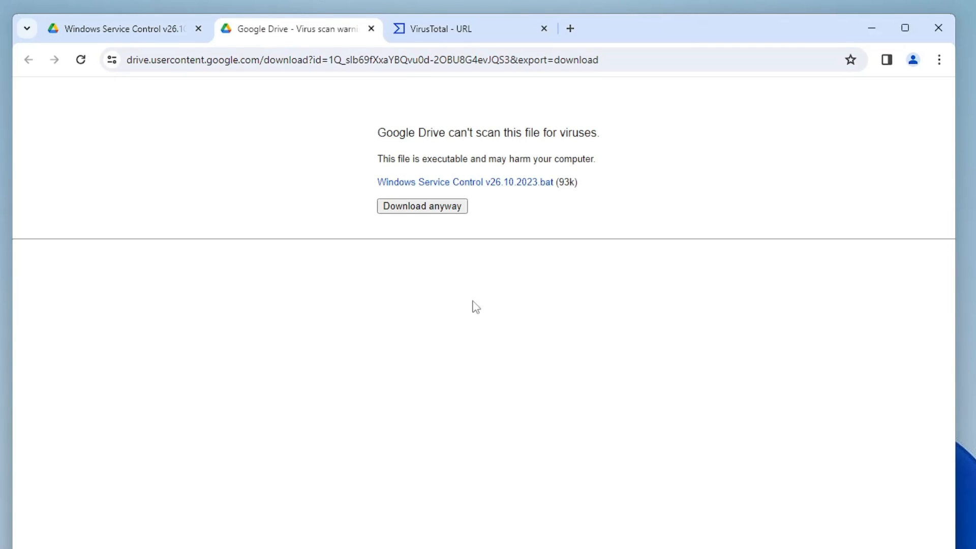
{"action": "left_click", "coordinate": [860, 60]}
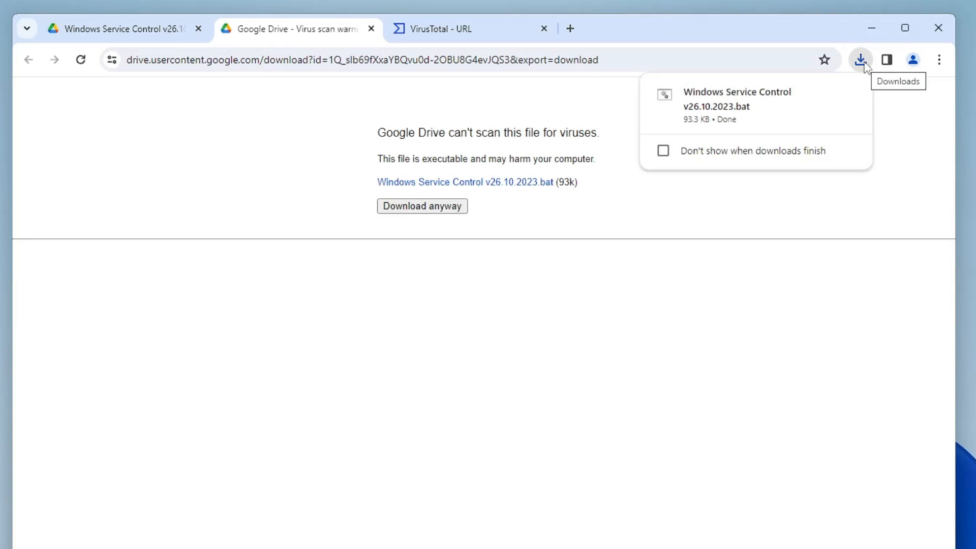
{"action": "mouse_move", "coordinate": [821, 98]}
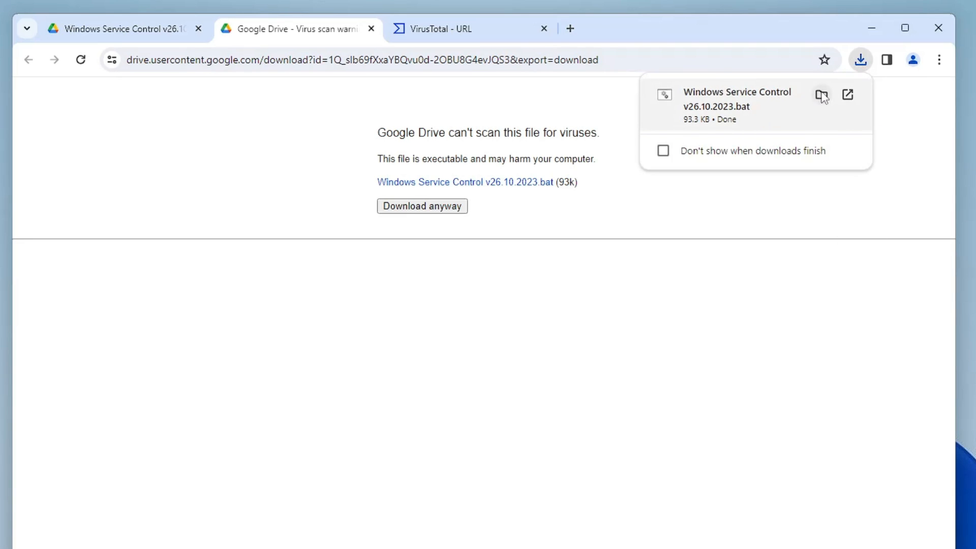
Step: Show the downloaded batch file in its folder and run it as administrator
{"action": "left_click", "coordinate": [820, 95]}
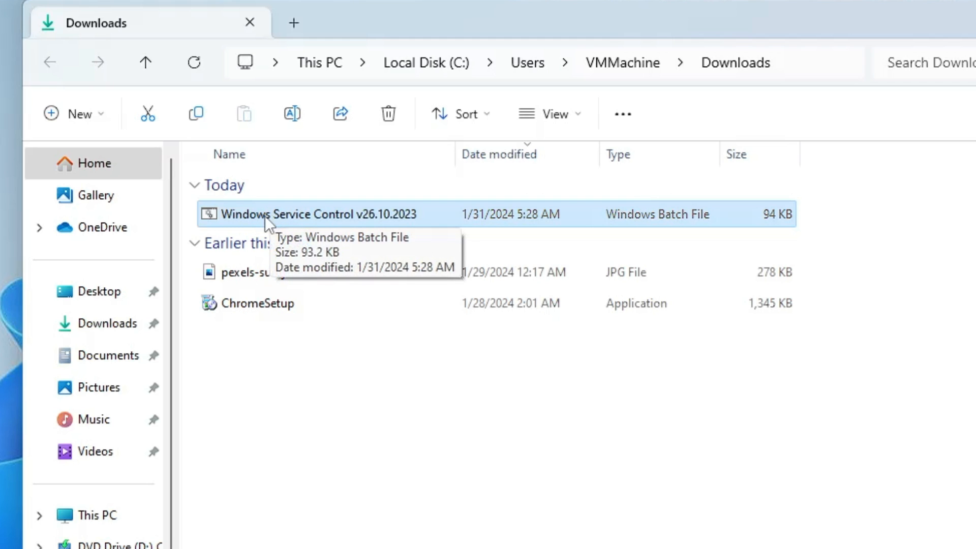
{"action": "mouse_move", "coordinate": [313, 220]}
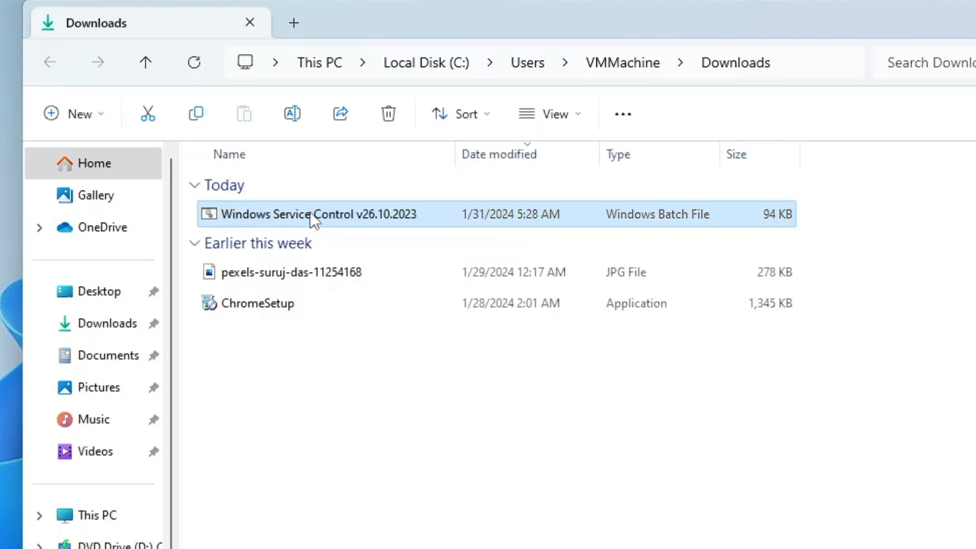
{"action": "right_click", "coordinate": [311, 215]}
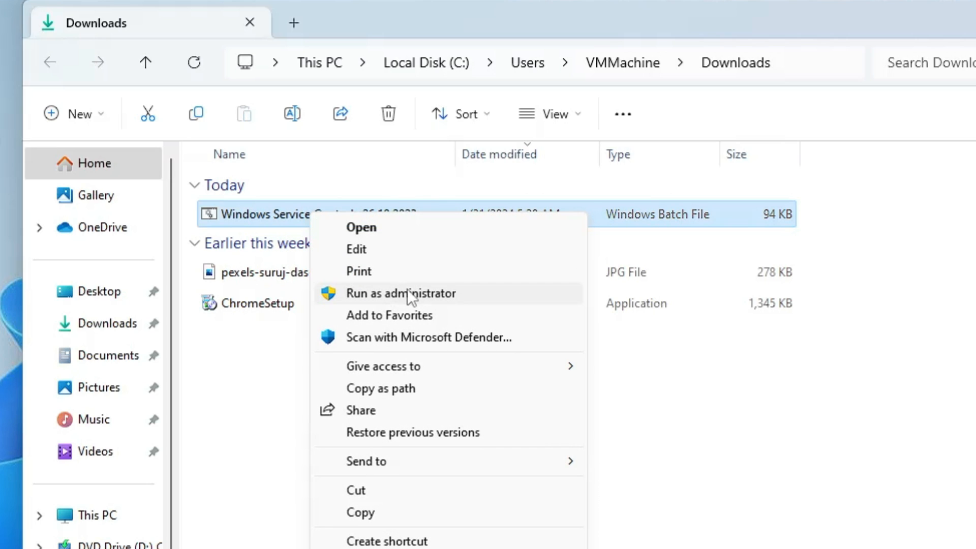
{"action": "left_click", "coordinate": [400, 293]}
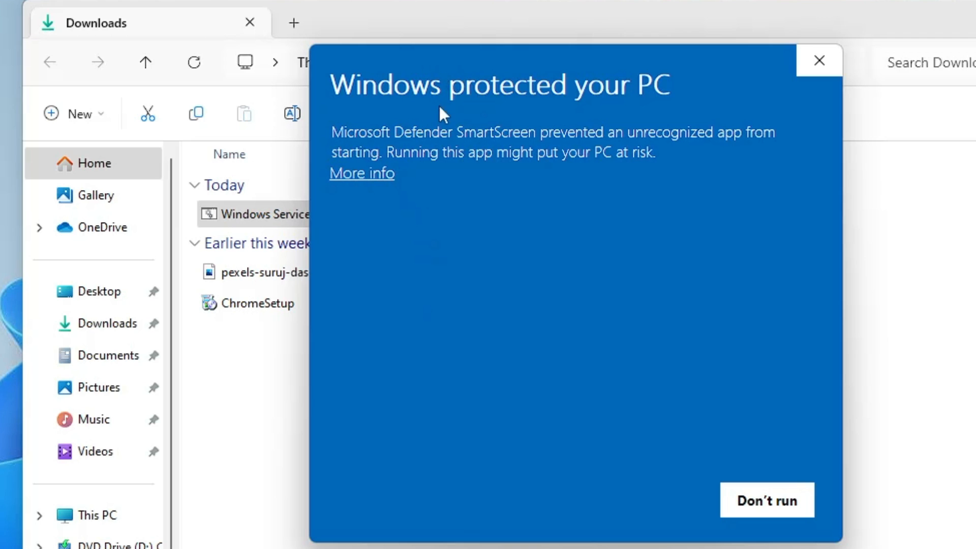
{"action": "mouse_move", "coordinate": [362, 173]}
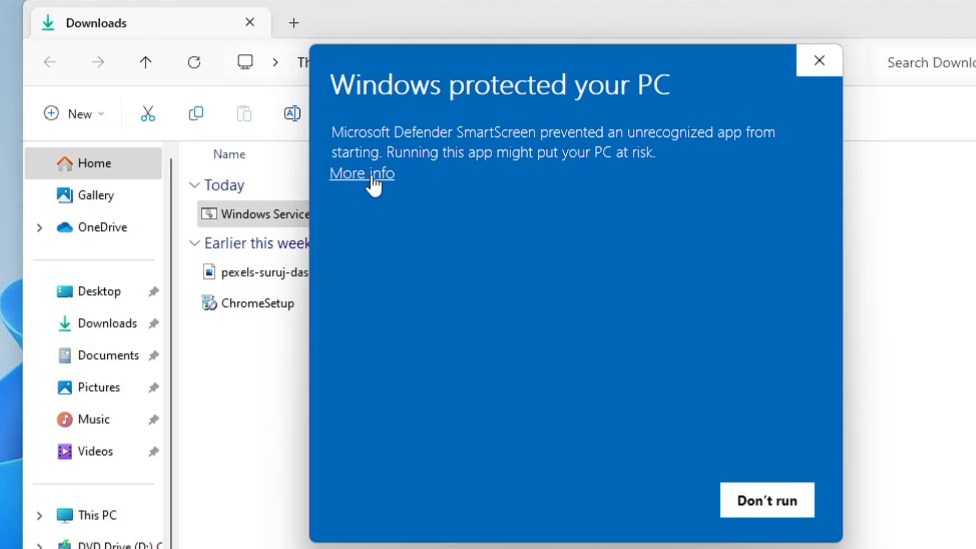
Step: Get past the SmartScreen block via More info and Run anyway to launch the script
{"action": "left_click", "coordinate": [361, 173]}
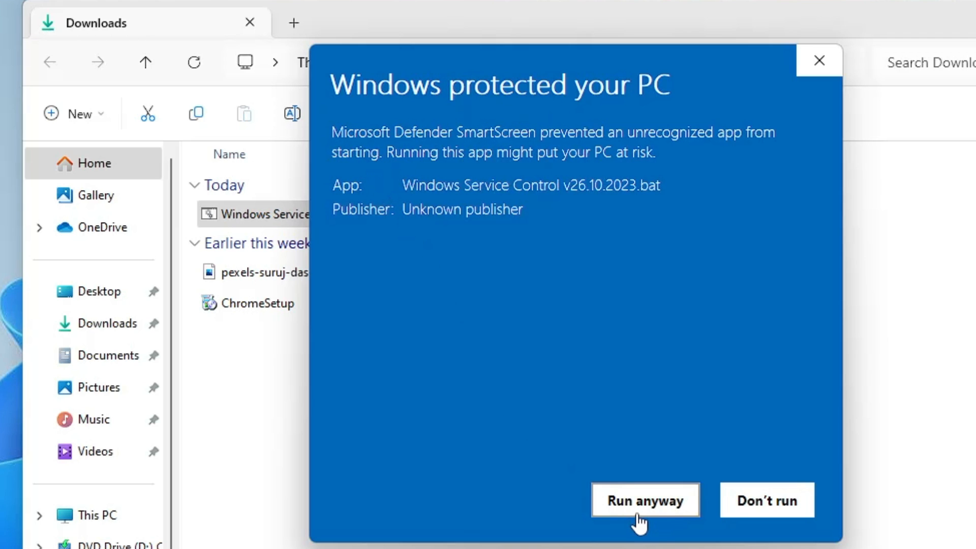
{"action": "left_click", "coordinate": [645, 499]}
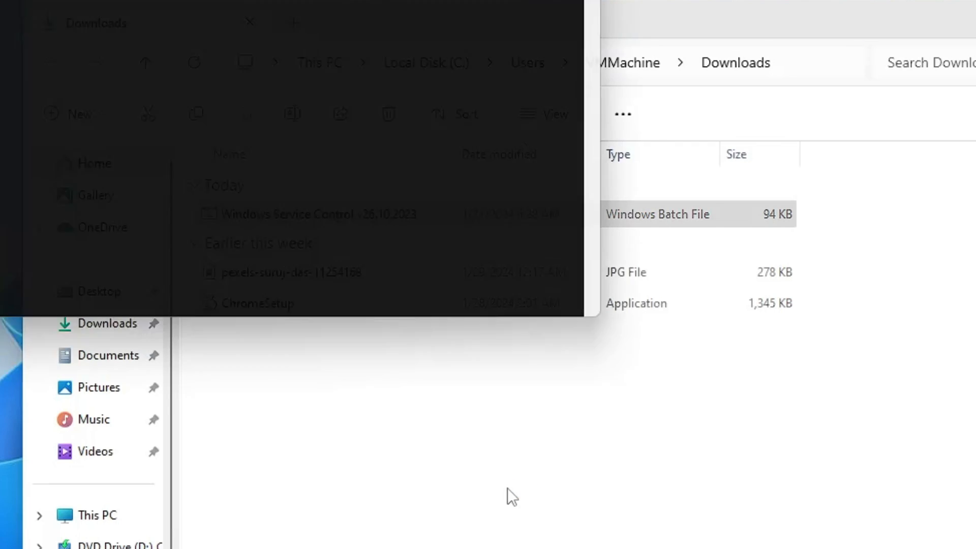
{"action": "double_click", "coordinate": [276, 213]}
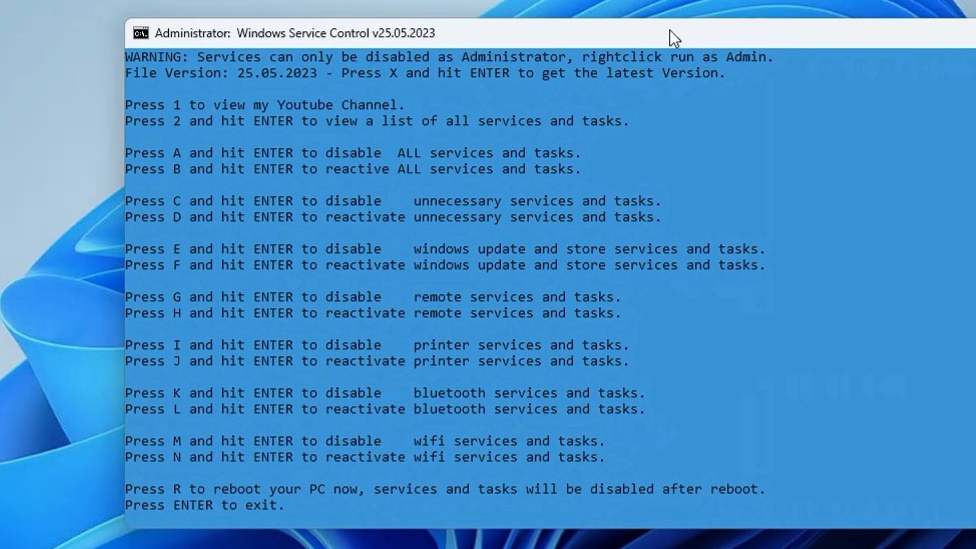
{"action": "mouse_move", "coordinate": [389, 310]}
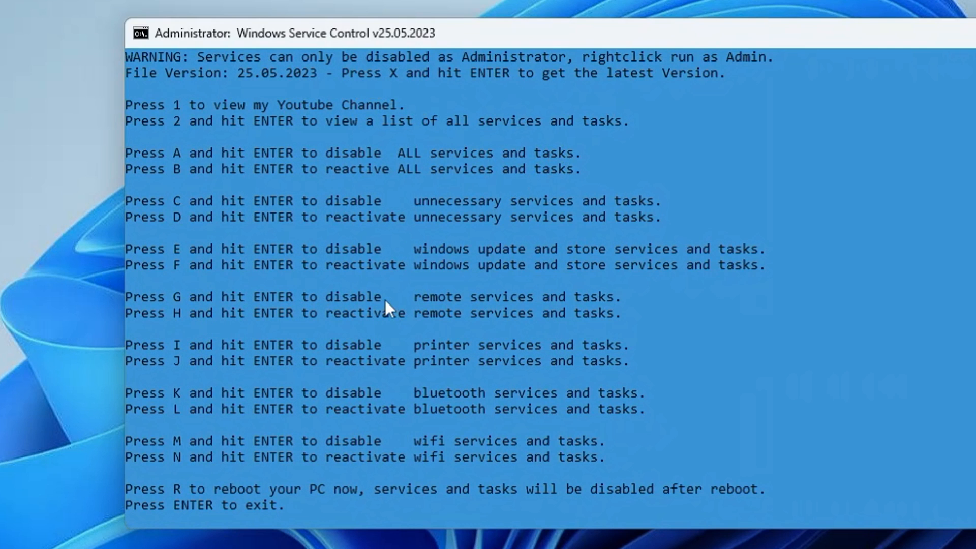
{"action": "mouse_move", "coordinate": [276, 163]}
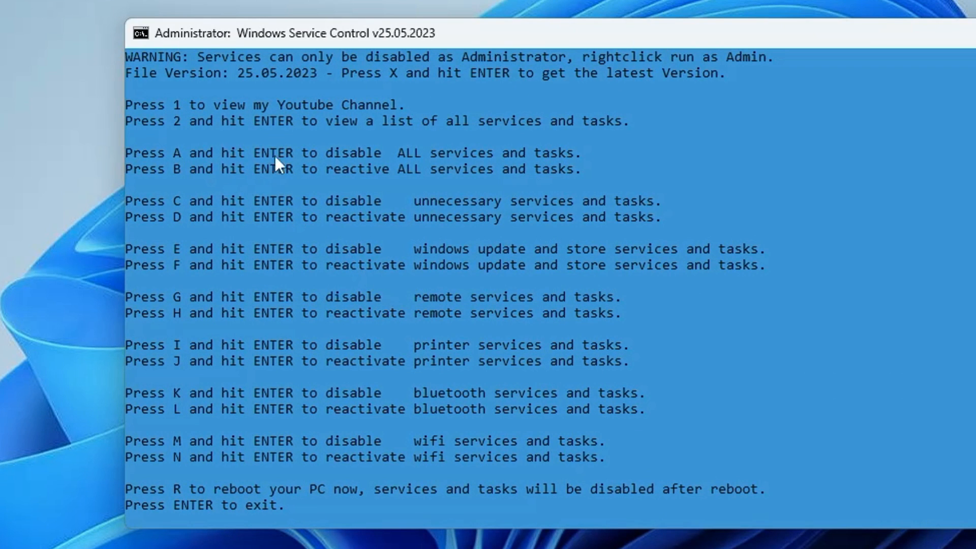
{"action": "mouse_move", "coordinate": [514, 166]}
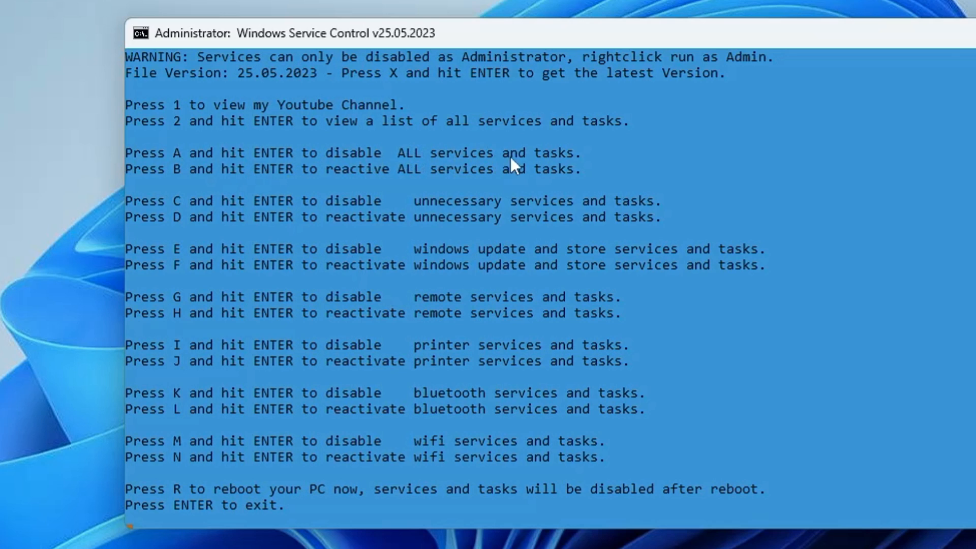
{"action": "mouse_move", "coordinate": [562, 168]}
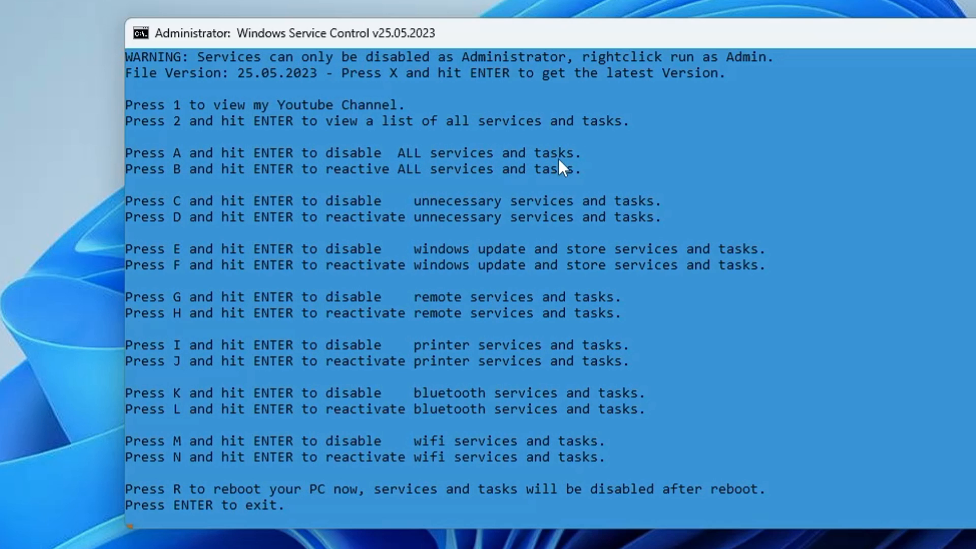
{"action": "mouse_move", "coordinate": [525, 176]}
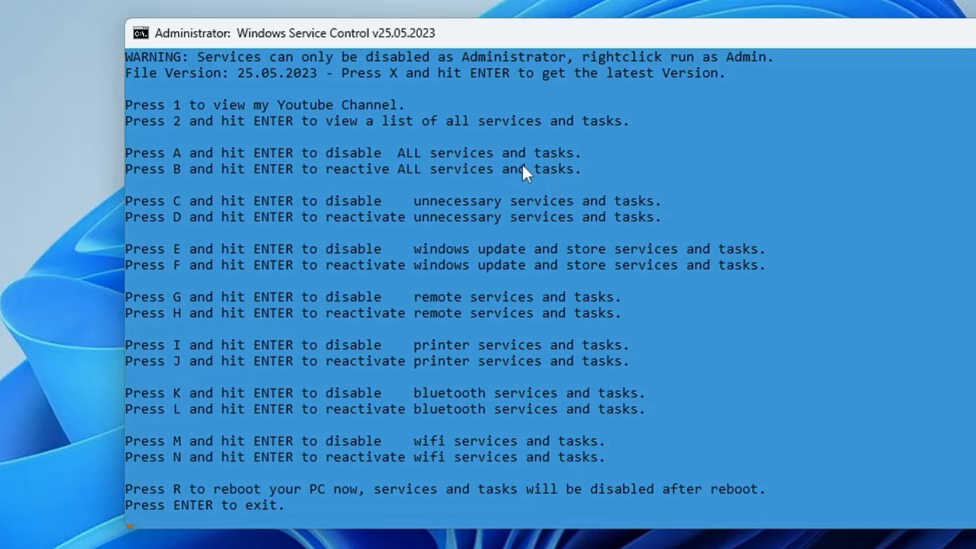
{"action": "mouse_move", "coordinate": [178, 185]}
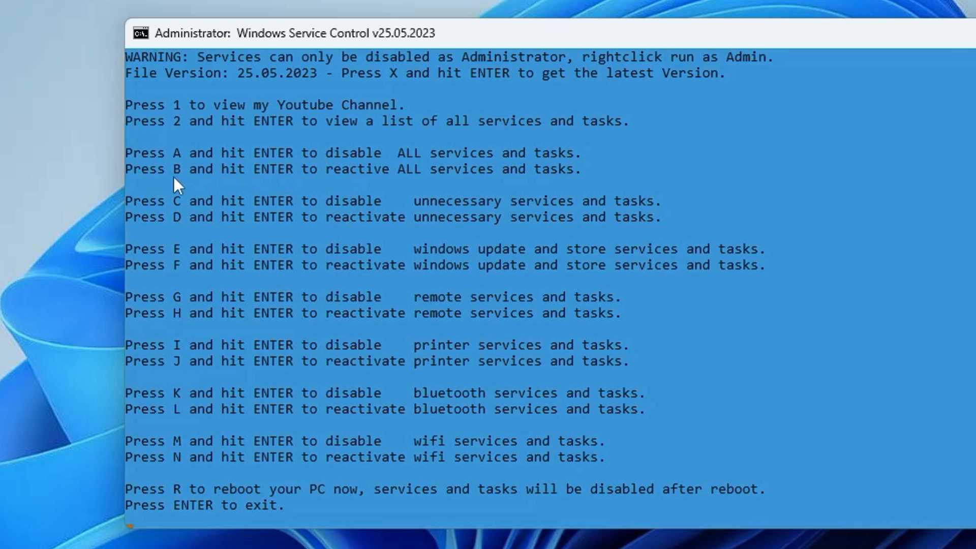
{"action": "mouse_move", "coordinate": [400, 185]}
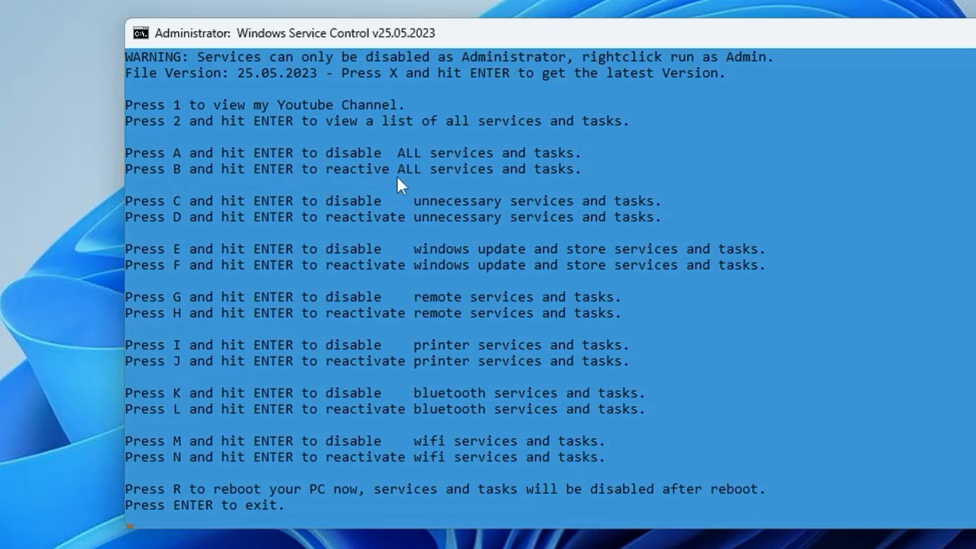
{"action": "mouse_move", "coordinate": [556, 176]}
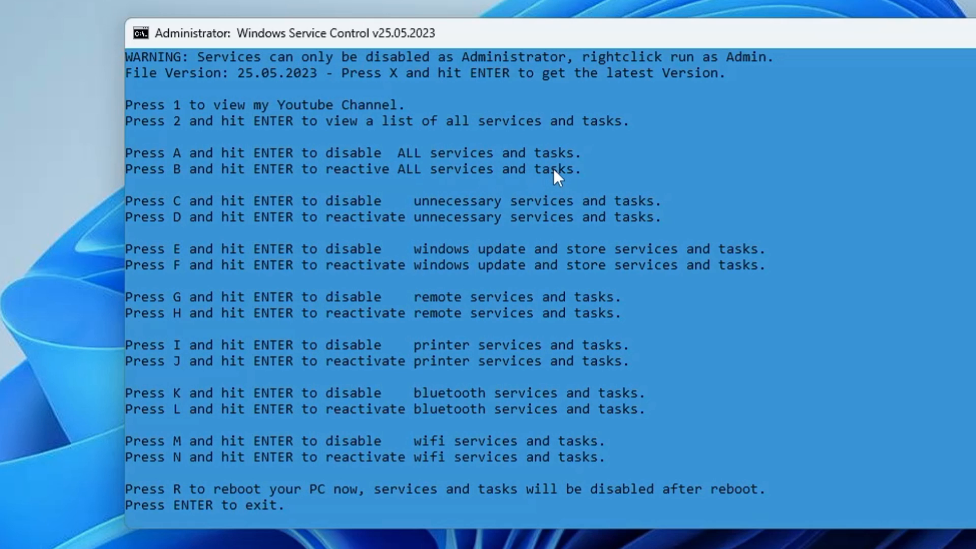
{"action": "mouse_move", "coordinate": [320, 323]}
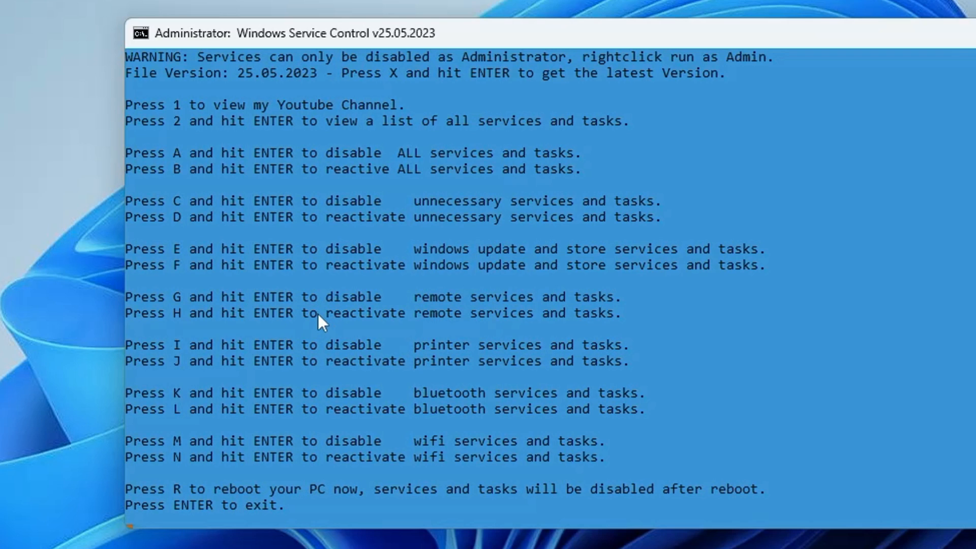
{"action": "mouse_move", "coordinate": [443, 225]}
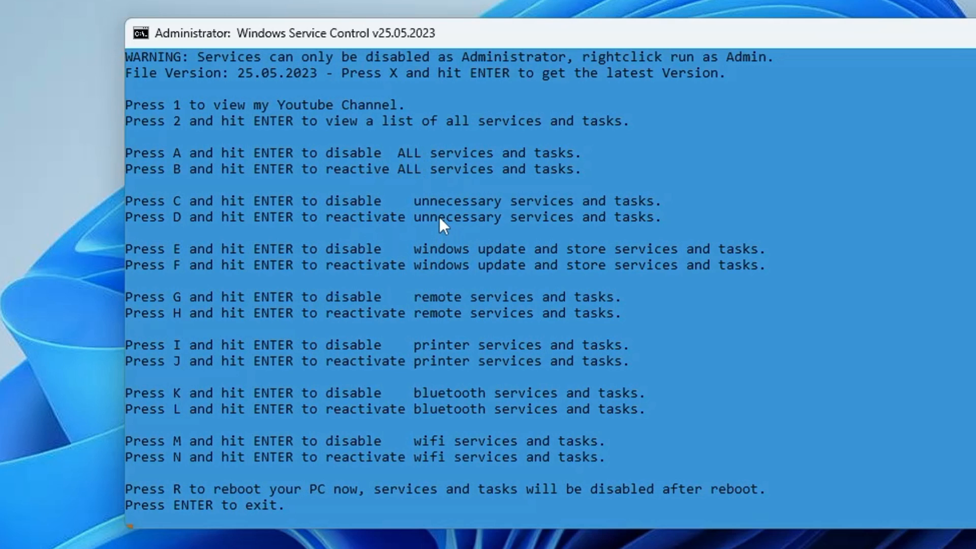
{"action": "mouse_move", "coordinate": [436, 197]}
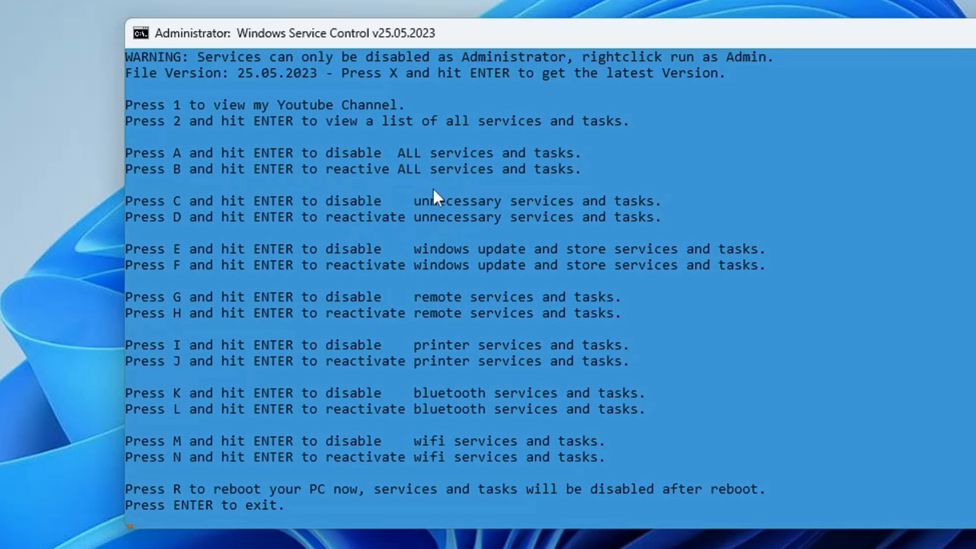
{"action": "mouse_move", "coordinate": [339, 190]}
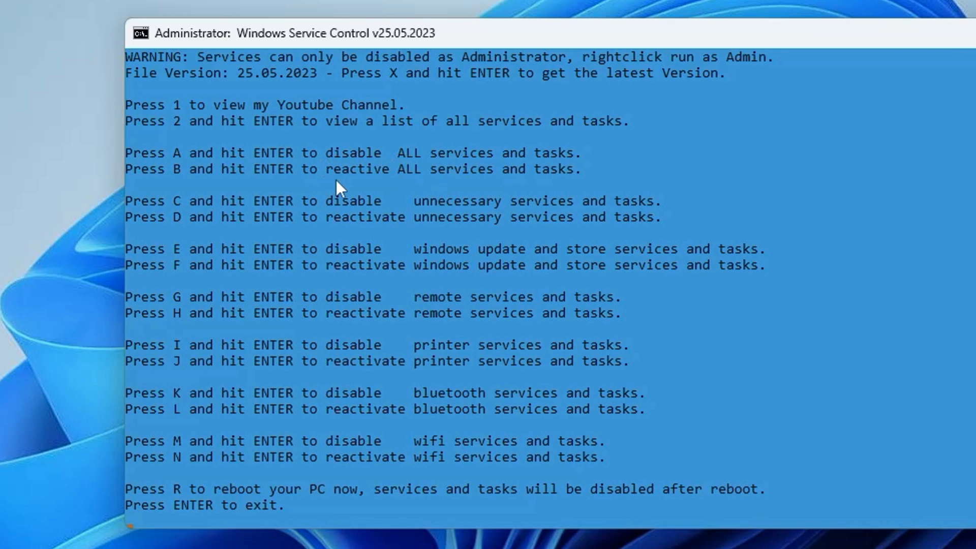
{"action": "mouse_move", "coordinate": [389, 174]}
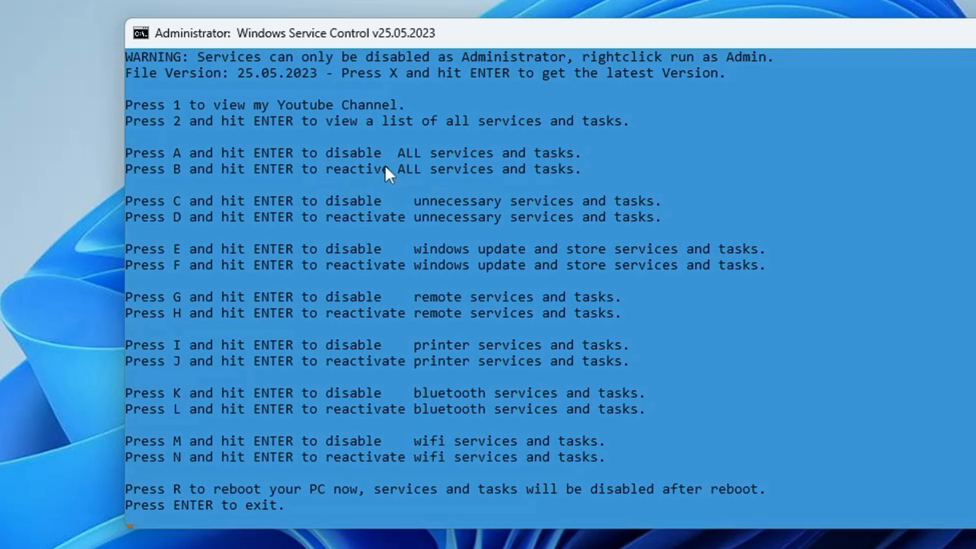
{"action": "scroll", "scroll_direction": "up", "scroll_amount": 3}
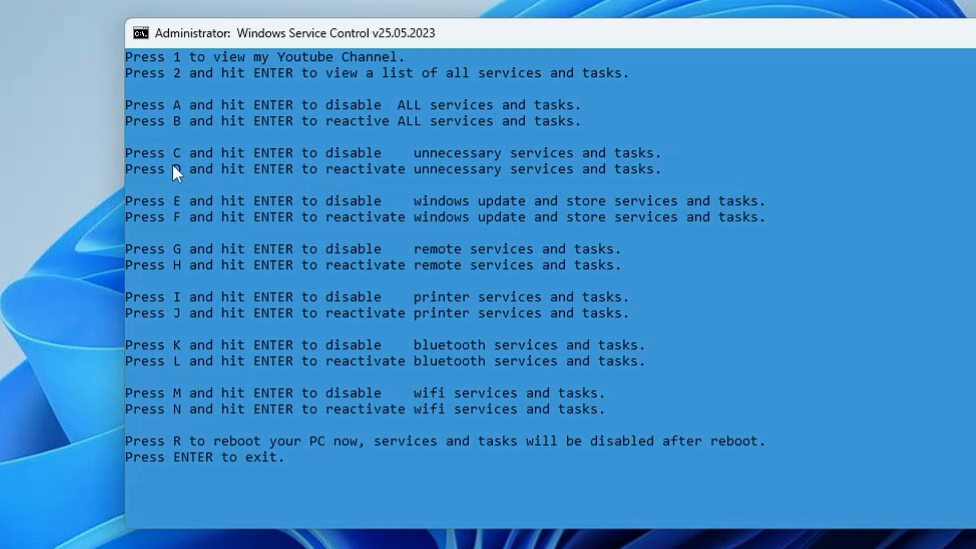
{"action": "mouse_move", "coordinate": [366, 170]}
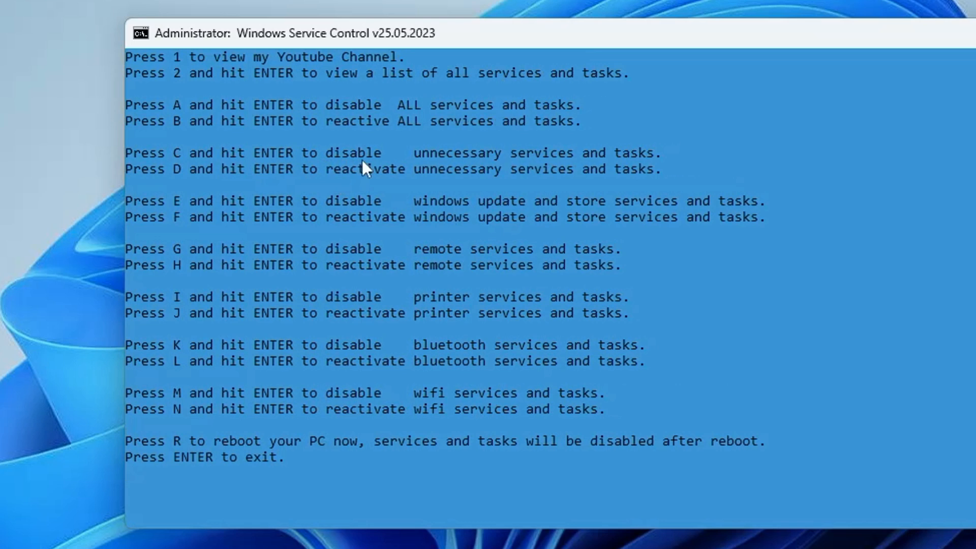
{"action": "mouse_move", "coordinate": [606, 164]}
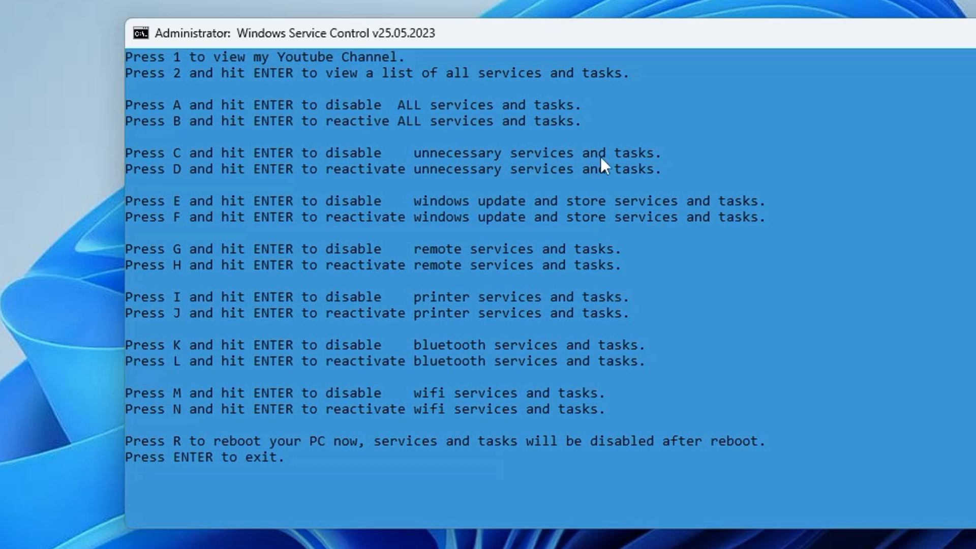
{"action": "mouse_move", "coordinate": [161, 161]}
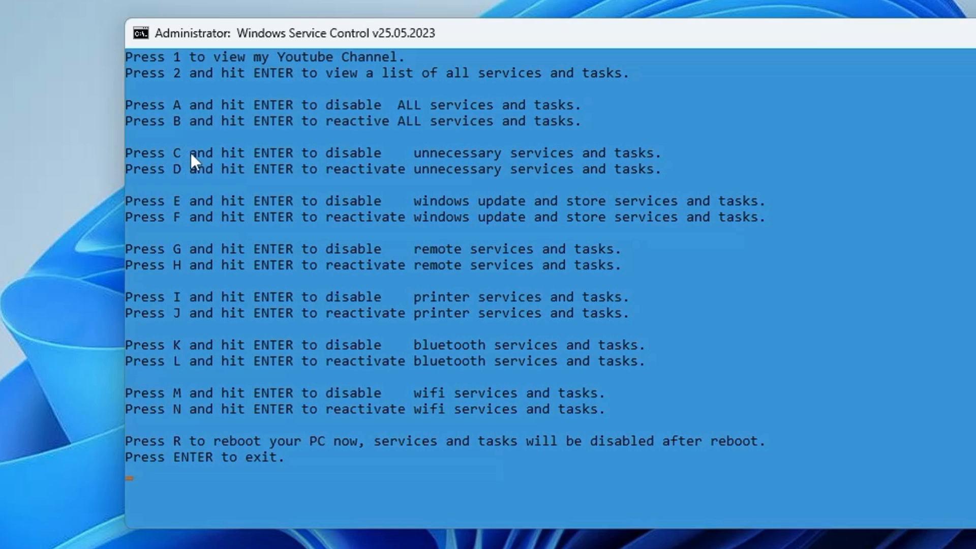
Step: Run option C to disable the unnecessary services and scheduled tasks
{"action": "type", "text": "c"}
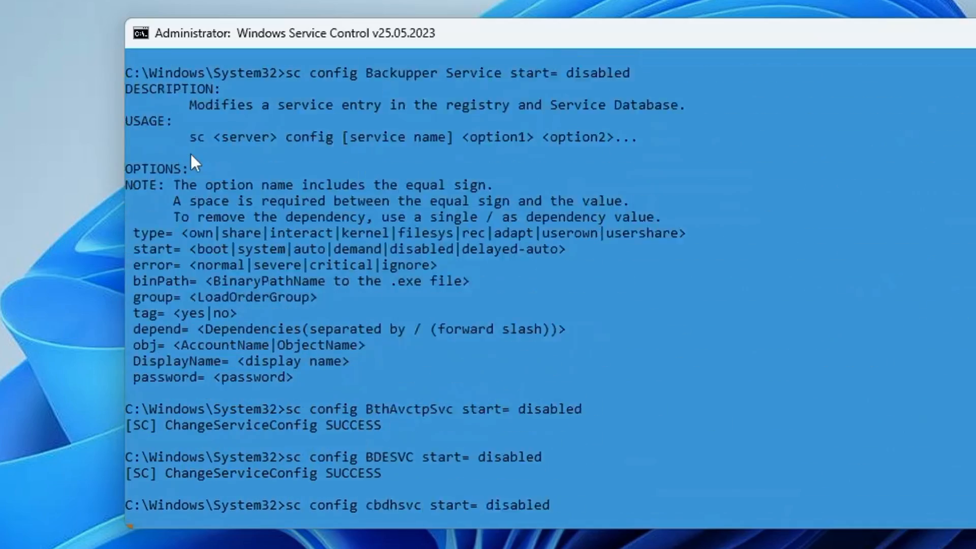
{"action": "scroll", "scroll_direction": "down", "scroll_amount": 3}
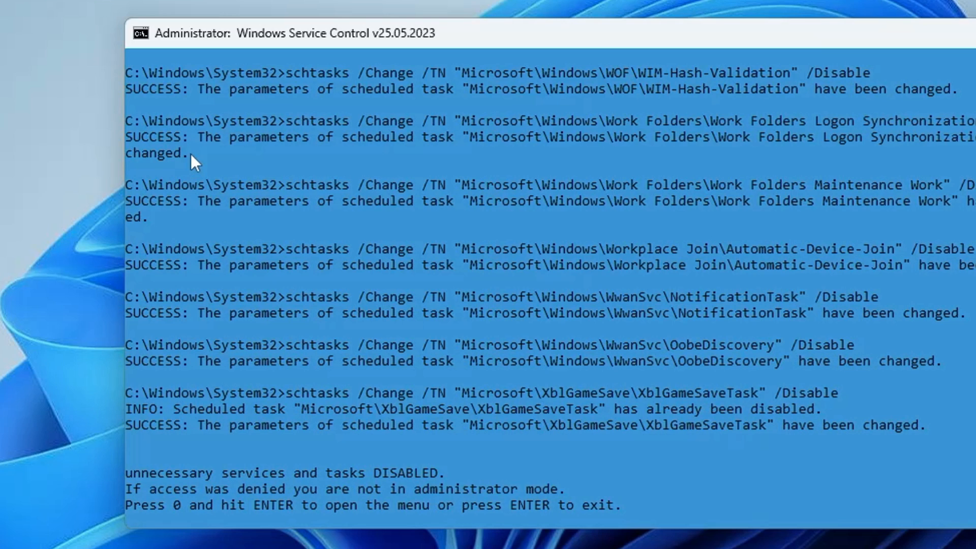
{"action": "mouse_move", "coordinate": [453, 348]}
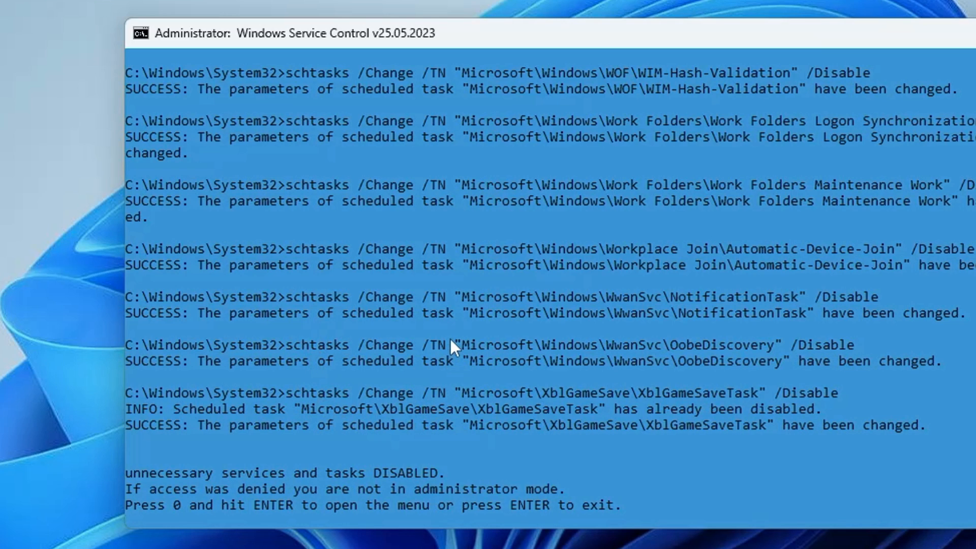
{"action": "mouse_move", "coordinate": [657, 399]}
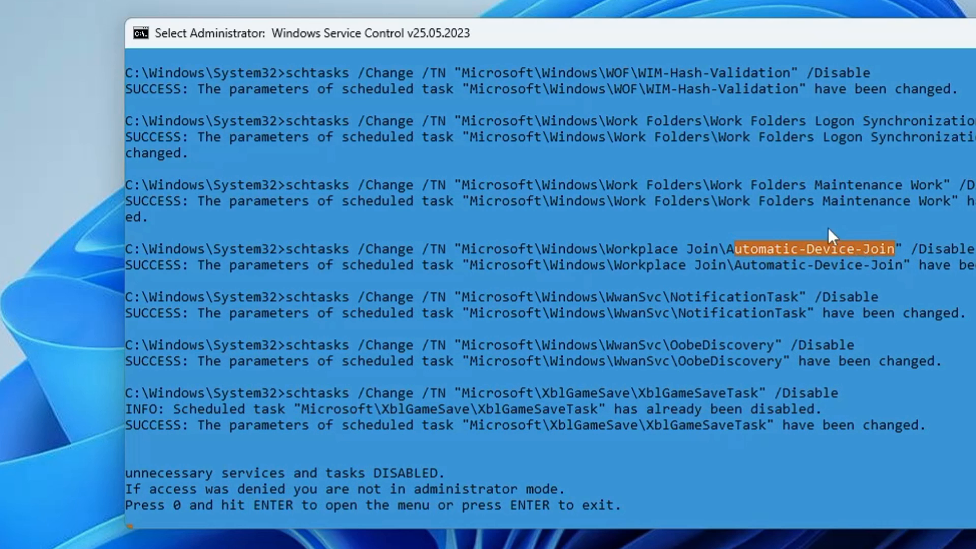
{"action": "mouse_move", "coordinate": [744, 163]}
{"action": "type", "text": "c"}
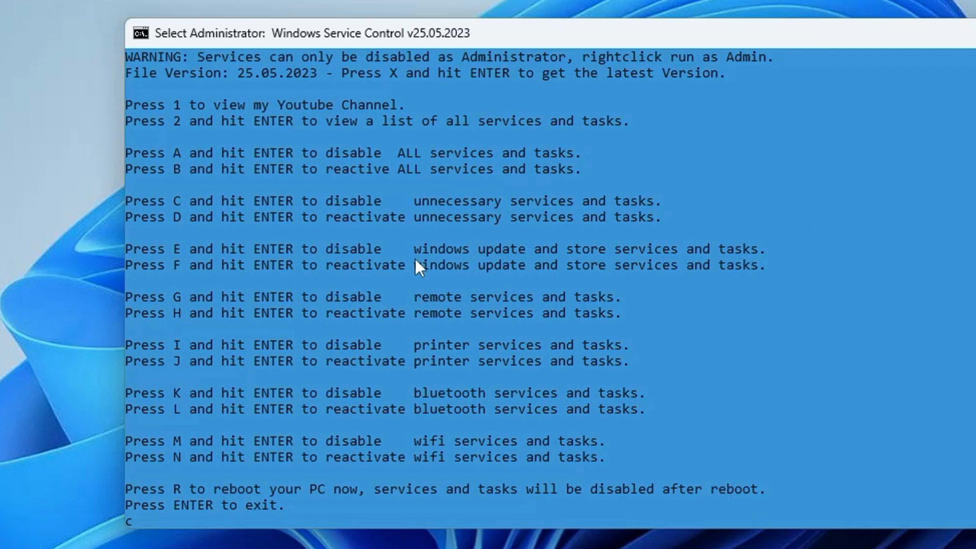
{"action": "mouse_move", "coordinate": [646, 262]}
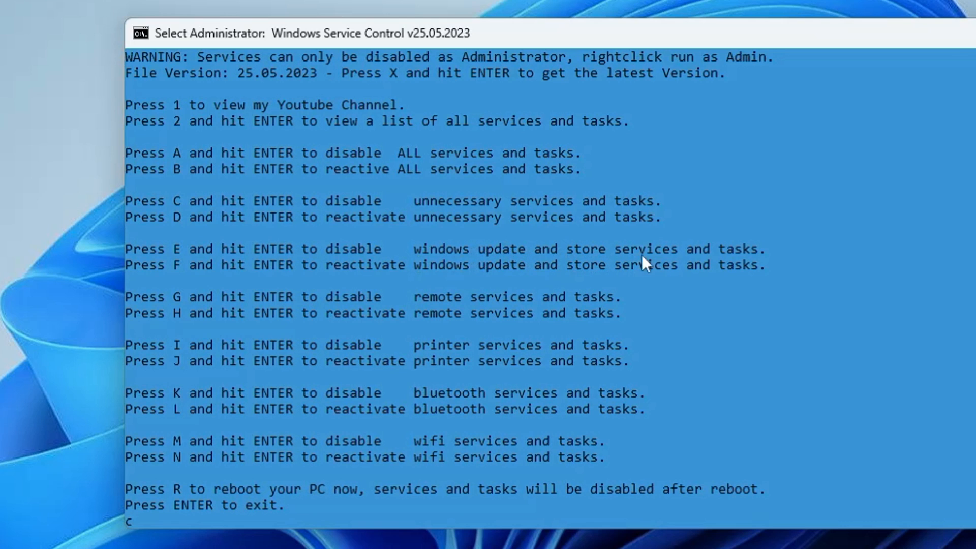
{"action": "mouse_move", "coordinate": [458, 258]}
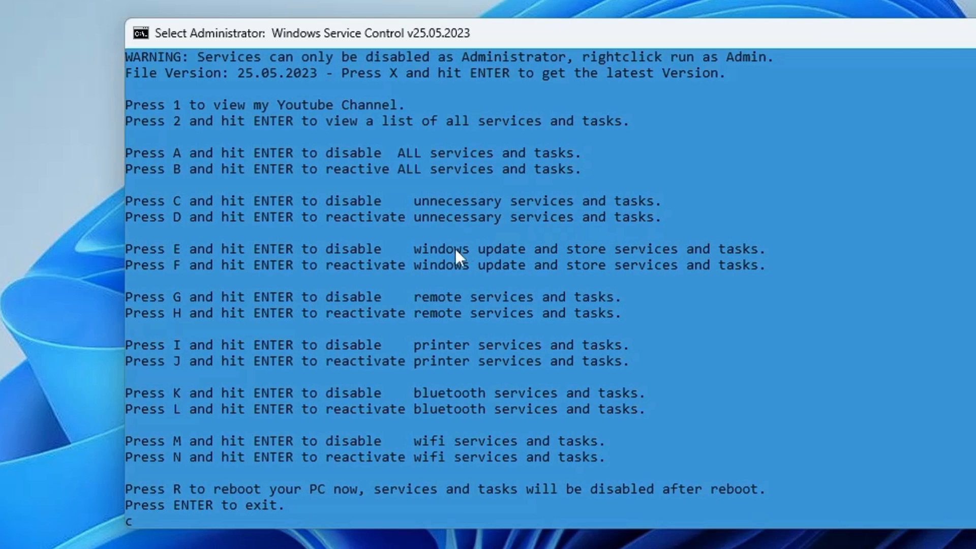
{"action": "mouse_move", "coordinate": [520, 252]}
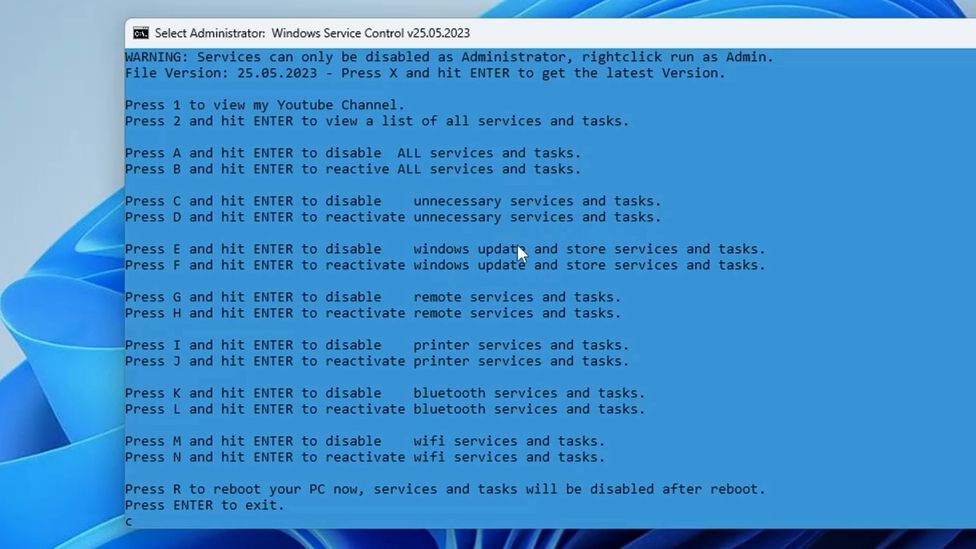
{"action": "mouse_move", "coordinate": [642, 264]}
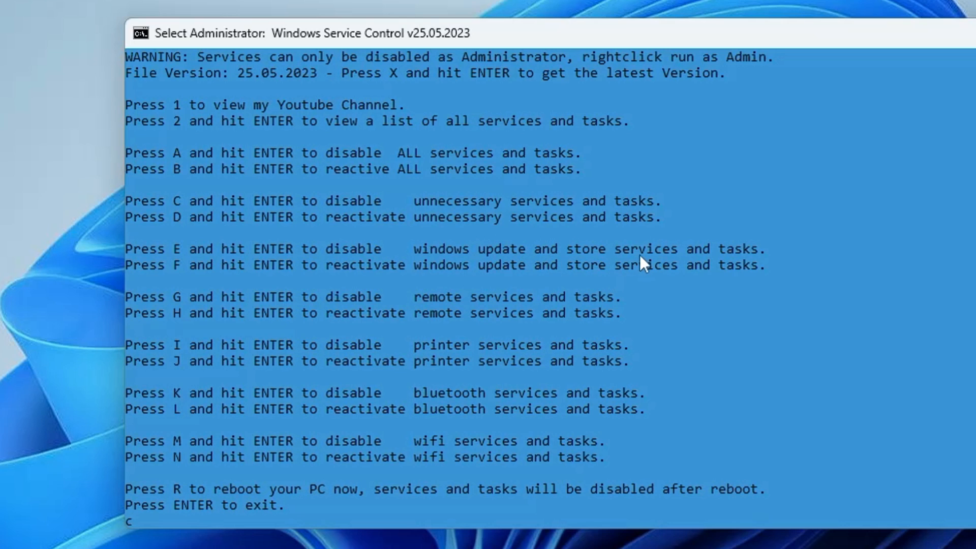
{"action": "mouse_move", "coordinate": [595, 258]}
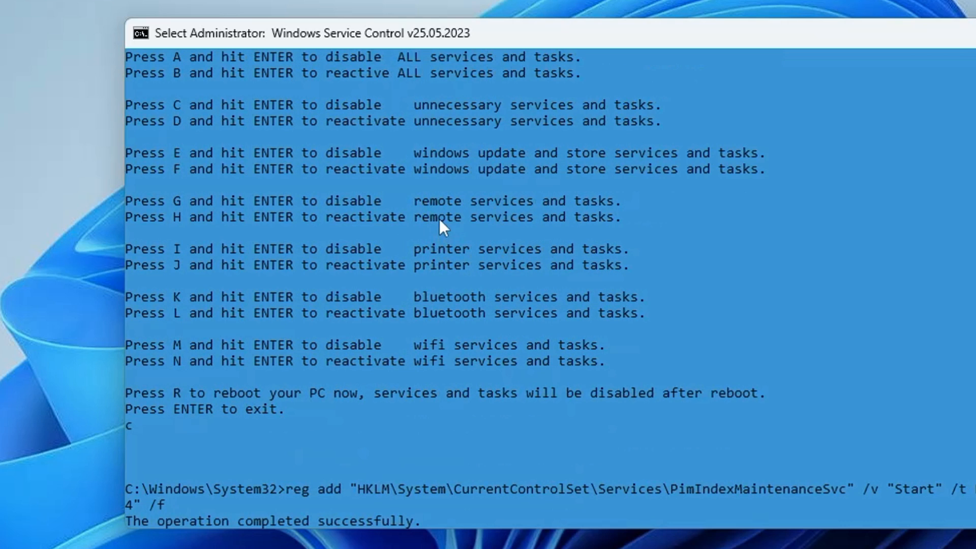
{"action": "mouse_move", "coordinate": [486, 198]}
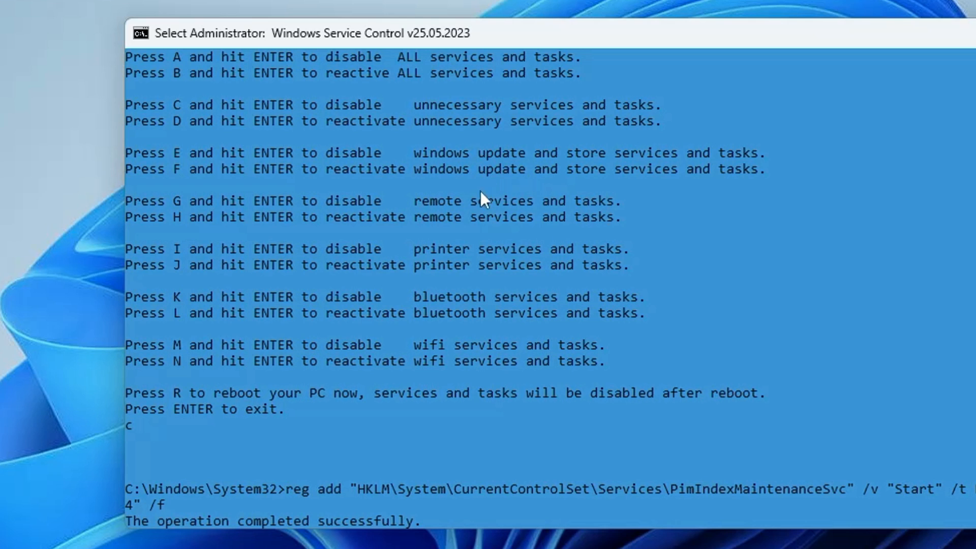
{"action": "mouse_move", "coordinate": [200, 223]}
{"action": "type", "text": "g"}
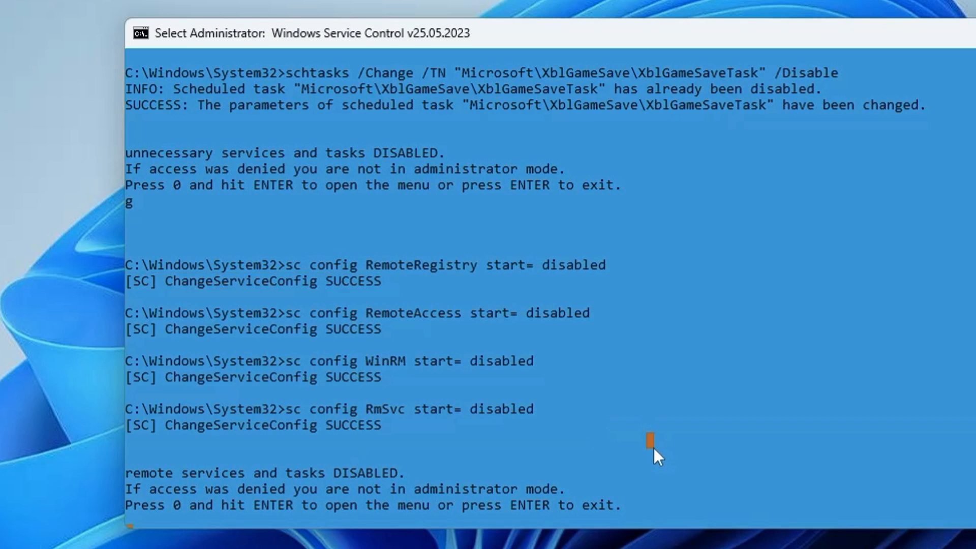
Step: Run option G to disable remote services and tasks, then return to the menu with 0
{"action": "scroll", "scroll_direction": "down", "scroll_amount": 3}
{"action": "type", "text": "c"}
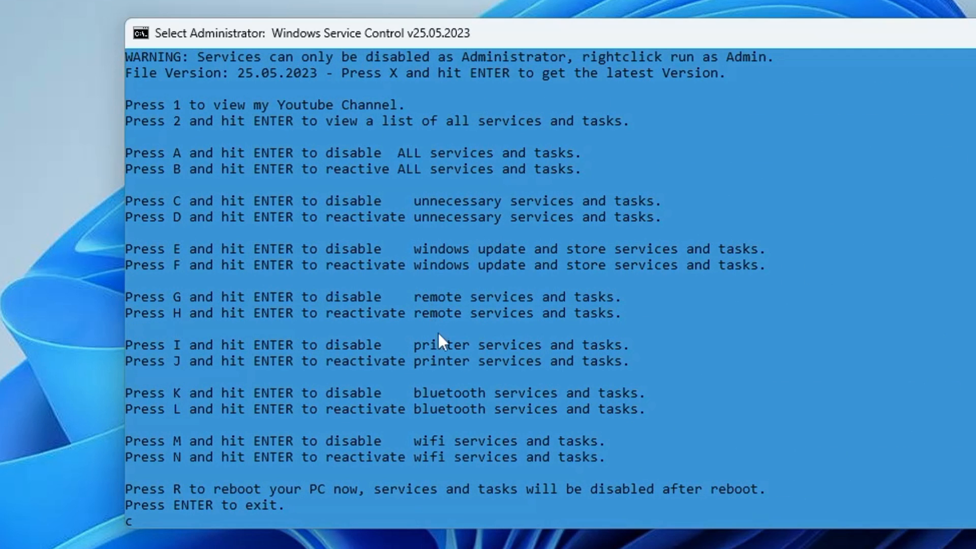
{"action": "mouse_move", "coordinate": [595, 351]}
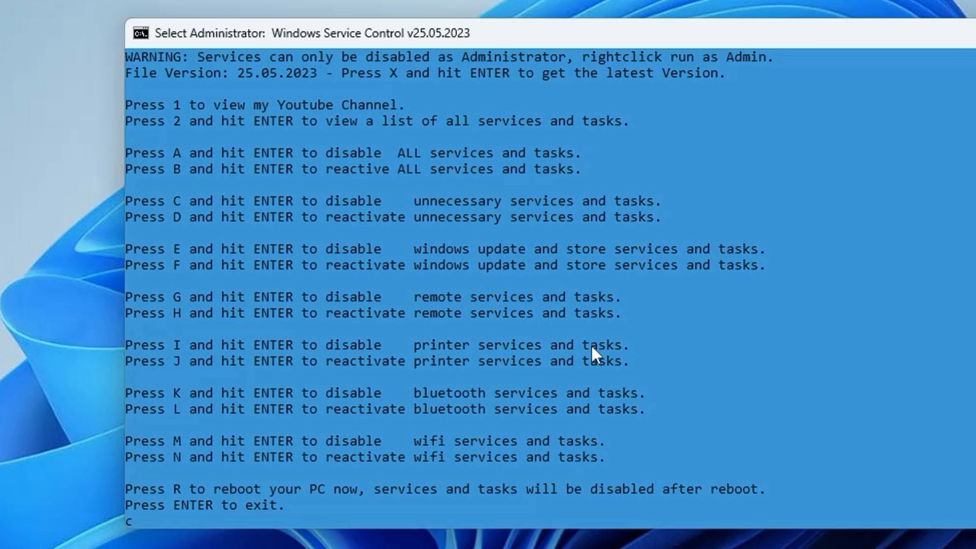
{"action": "mouse_move", "coordinate": [549, 357]}
{"action": "type", "text": "i"}
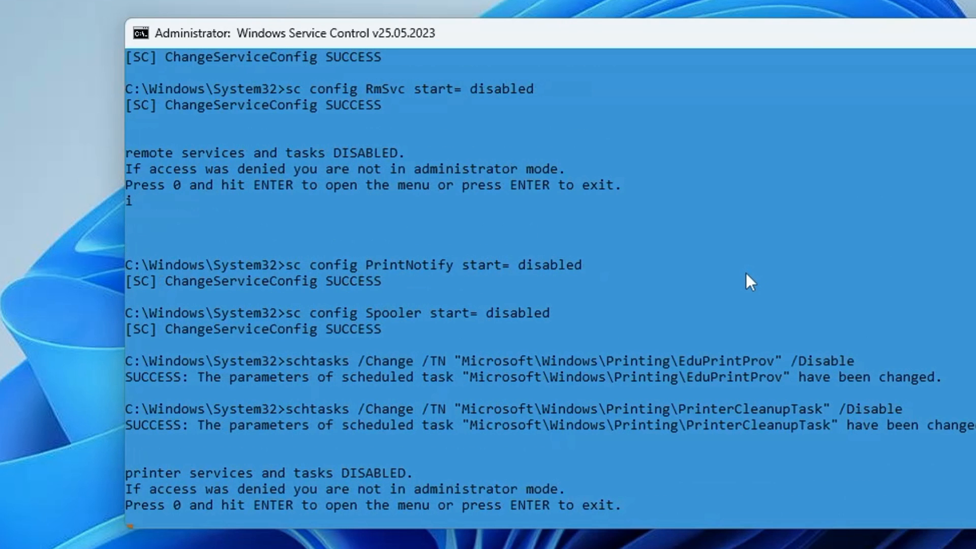
{"action": "mouse_move", "coordinate": [456, 379]}
{"action": "type", "text": "c"}
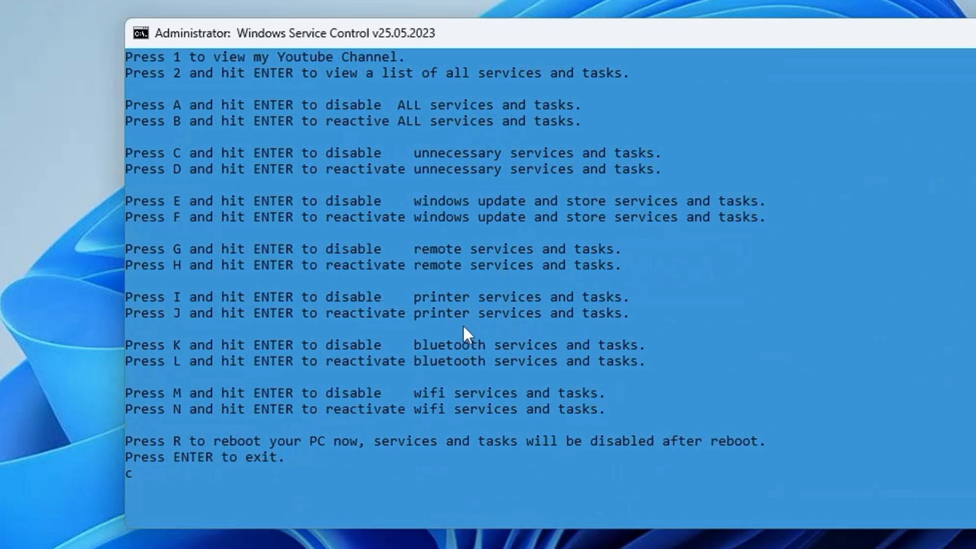
{"action": "mouse_move", "coordinate": [465, 408]}
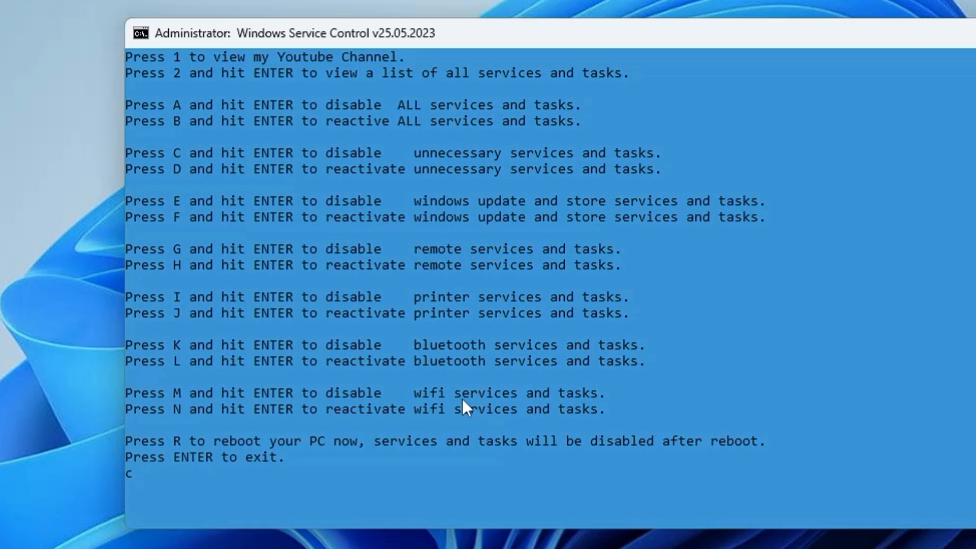
{"action": "mouse_move", "coordinate": [434, 390]}
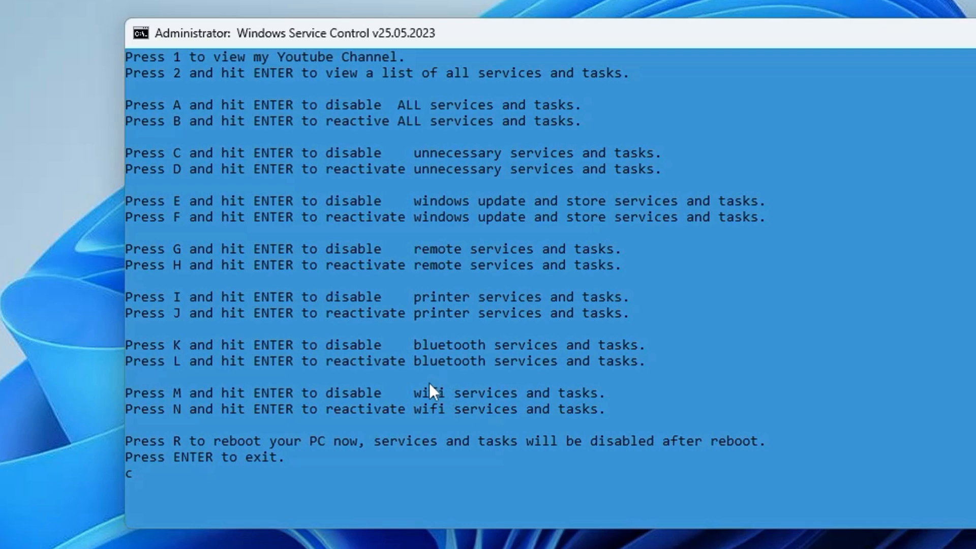
{"action": "mouse_move", "coordinate": [467, 381]}
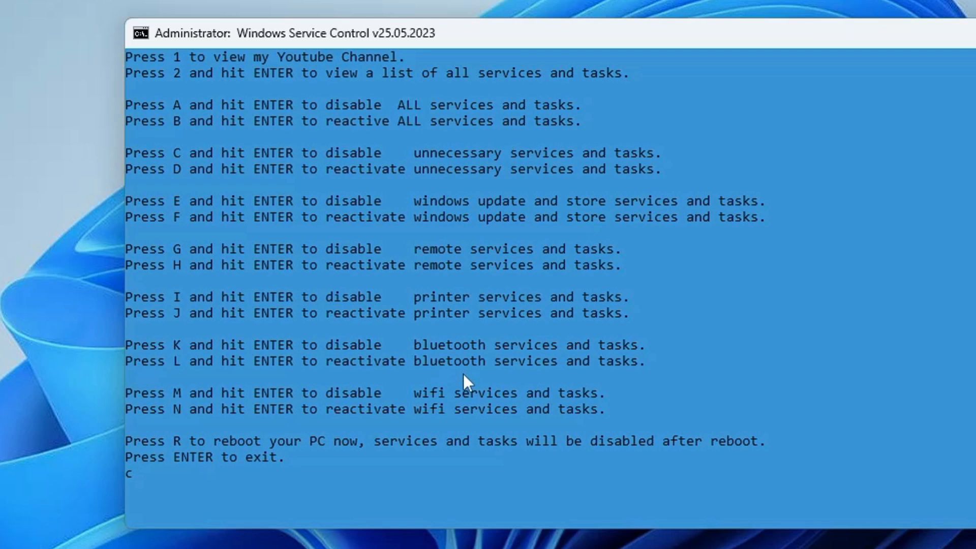
{"action": "mouse_move", "coordinate": [439, 411]}
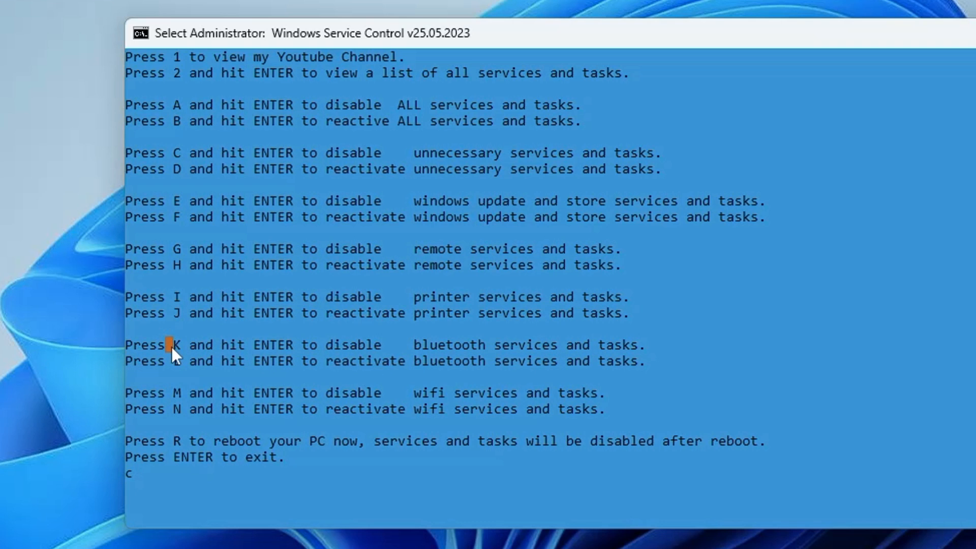
Step: Disable printer services with option I, then Bluetooth services with option K
{"action": "double_click", "coordinate": [176, 345]}
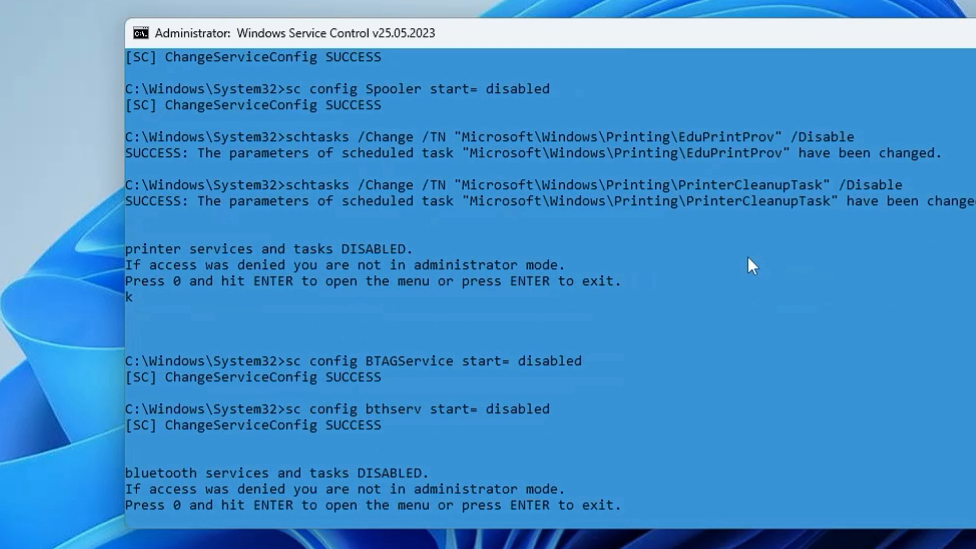
{"action": "mouse_move", "coordinate": [553, 519]}
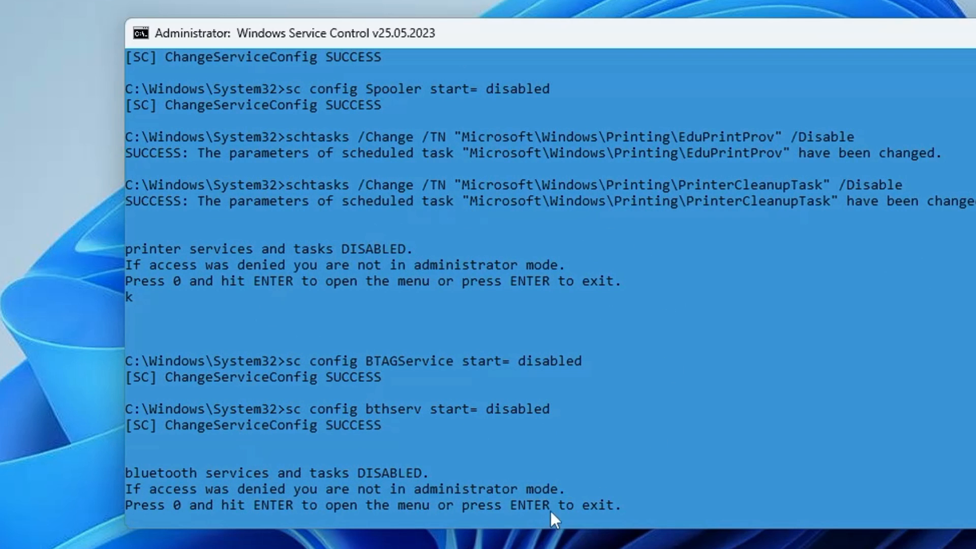
{"action": "mouse_move", "coordinate": [583, 475]}
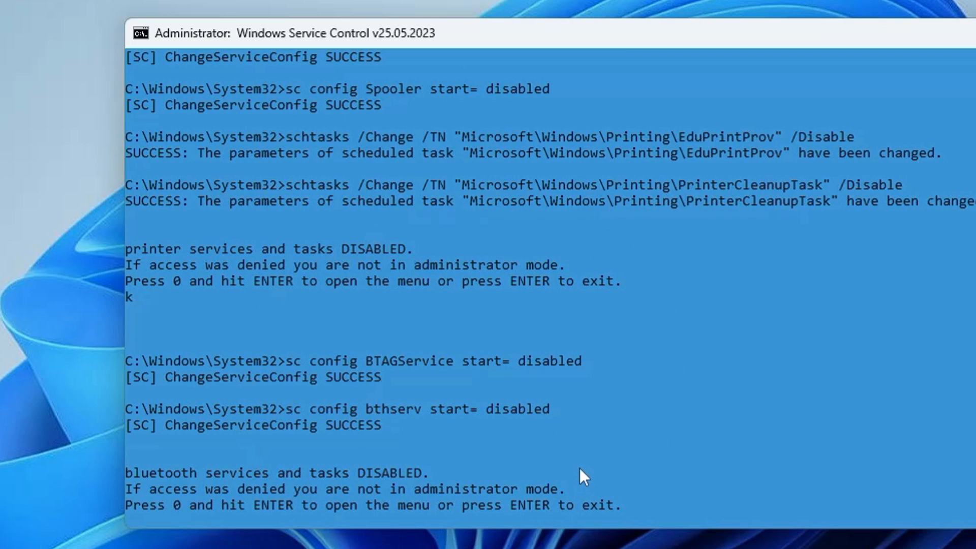
{"action": "mouse_move", "coordinate": [467, 242]}
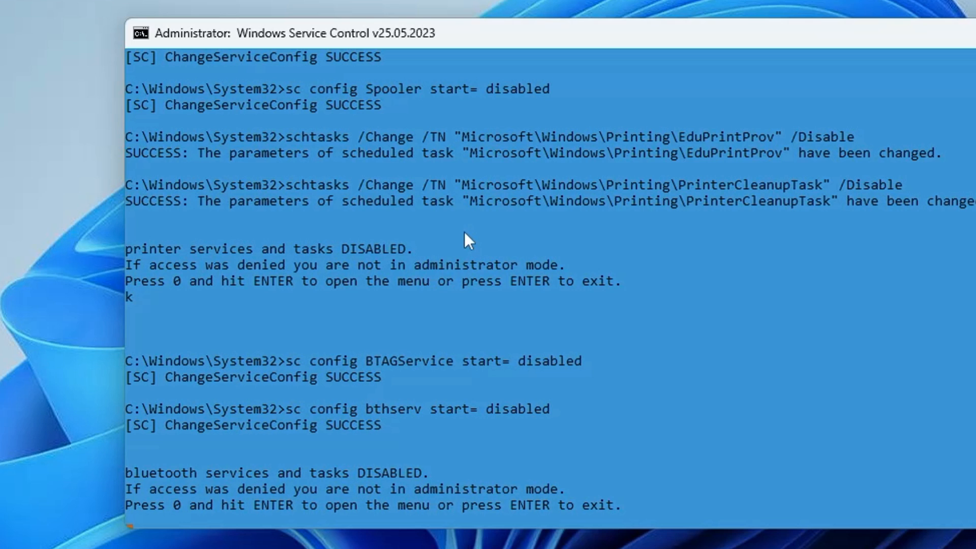
{"action": "mouse_move", "coordinate": [467, 243]}
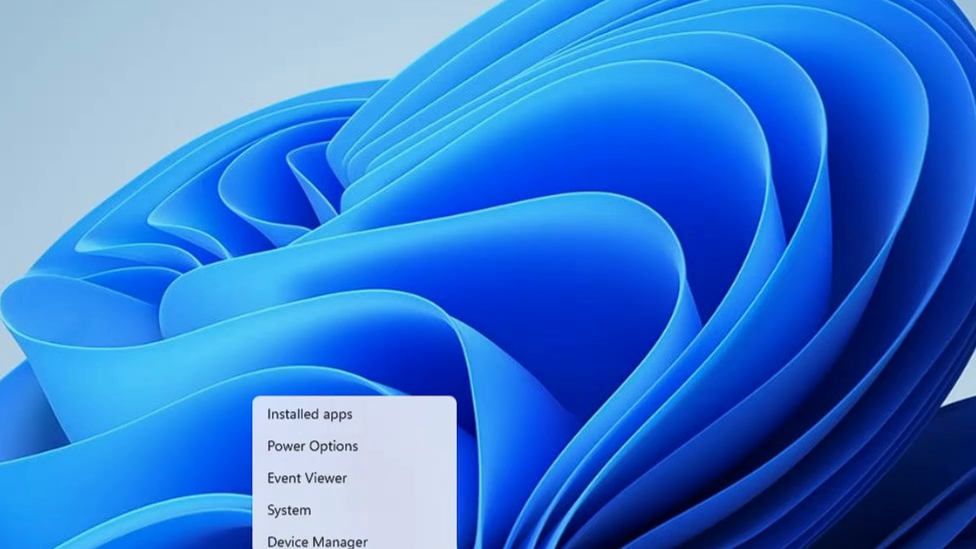
Step: Reopen Task Manager from the Start menu and show the CPU performance page
{"action": "left_click", "coordinate": [308, 548]}
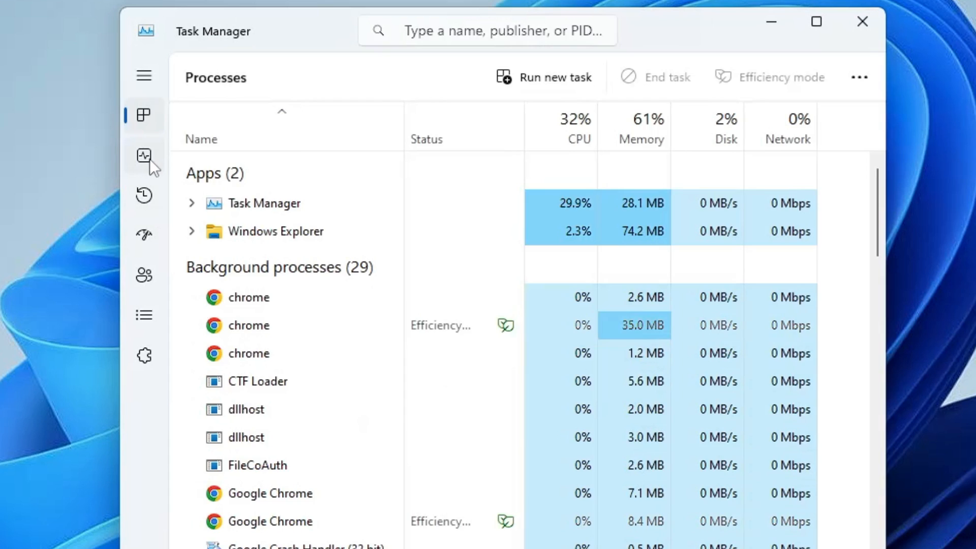
{"action": "left_click", "coordinate": [144, 154]}
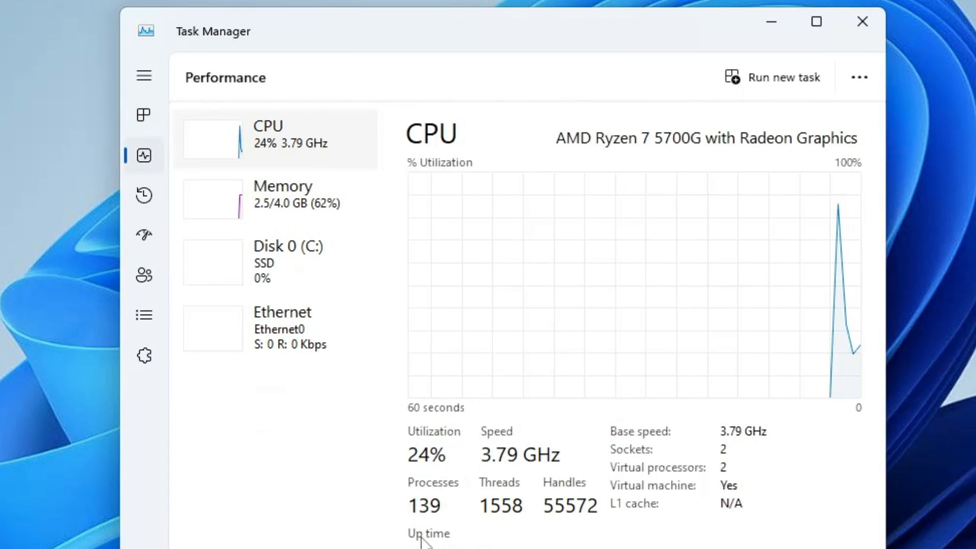